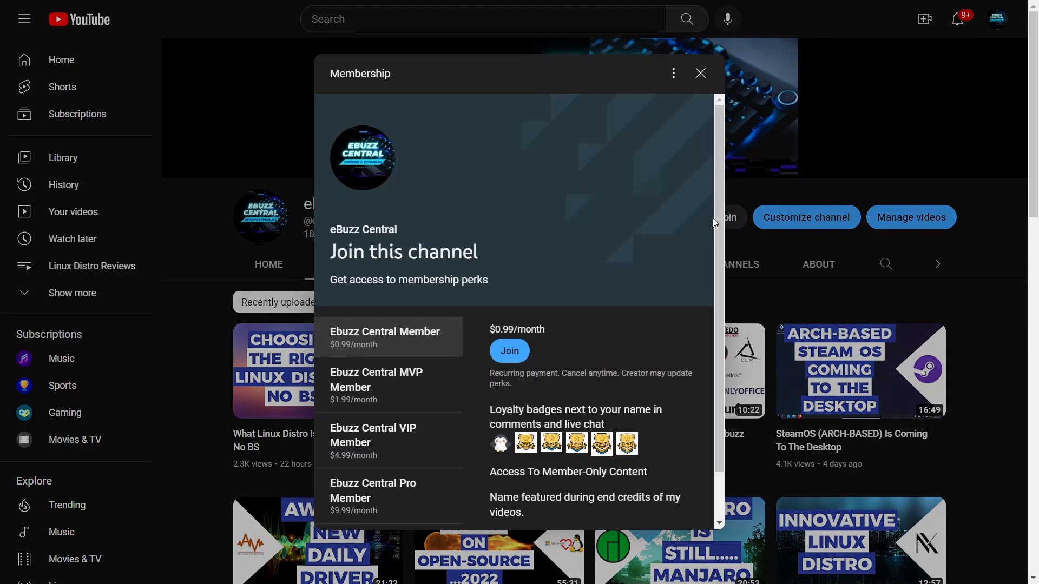
{"action": "mouse_move", "coordinate": [407, 352]}
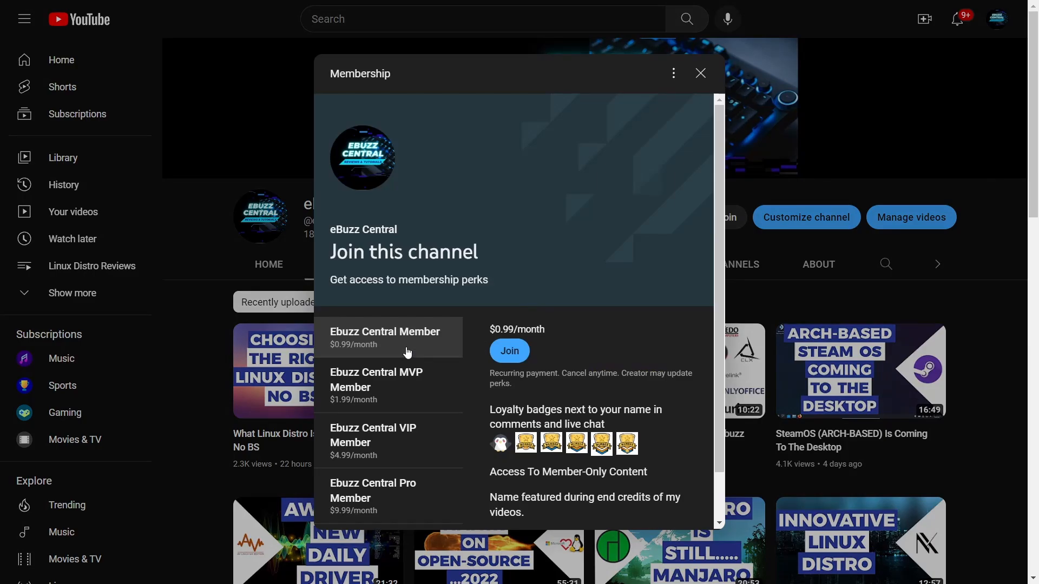
Browse the YouTube membership tiers and close the perks overview dialog.
{"action": "scroll", "scroll_direction": "down", "scroll_amount": 3}
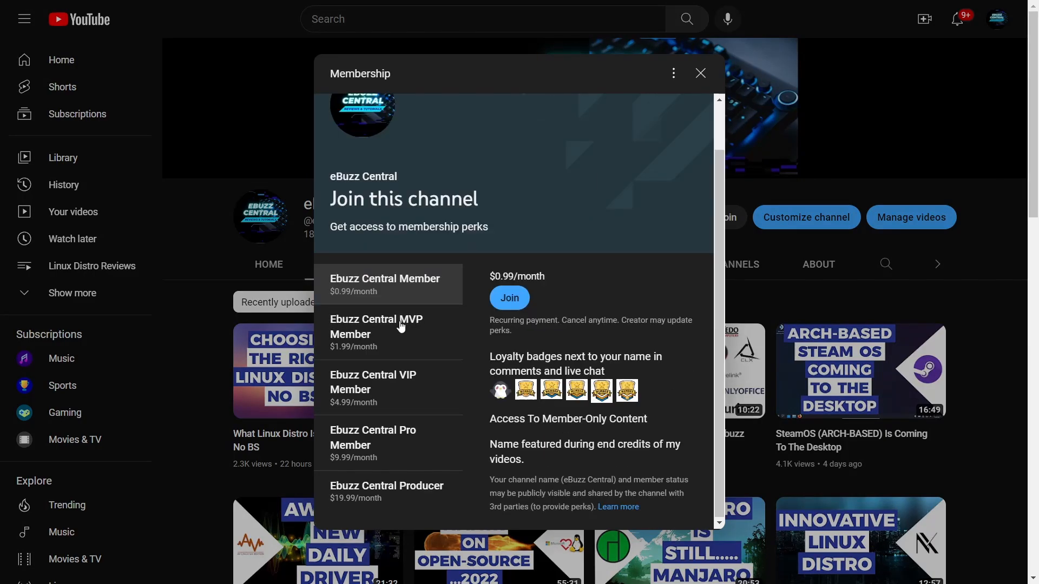
{"action": "mouse_move", "coordinate": [415, 441]}
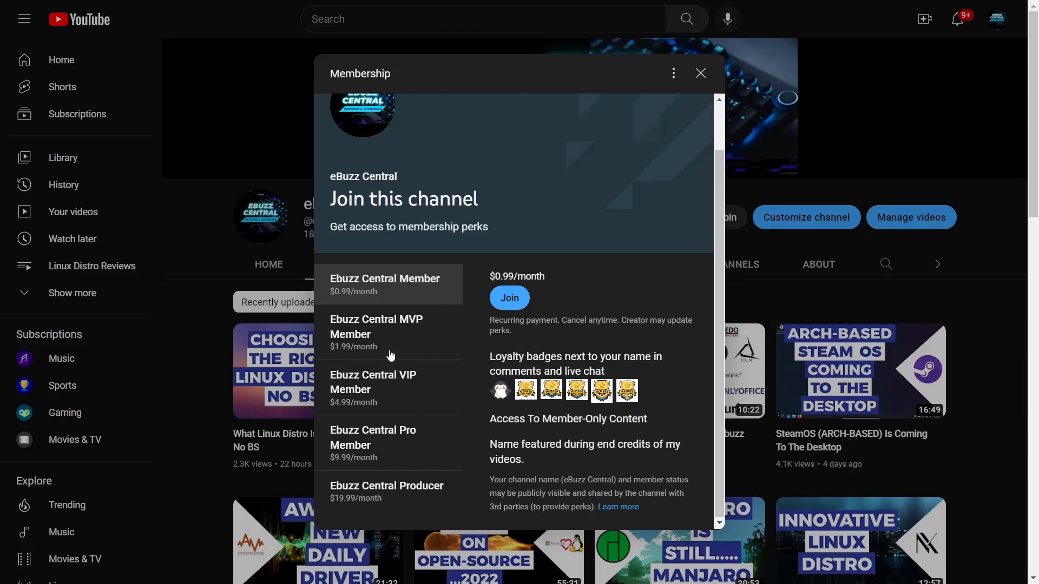
{"action": "mouse_move", "coordinate": [410, 299]}
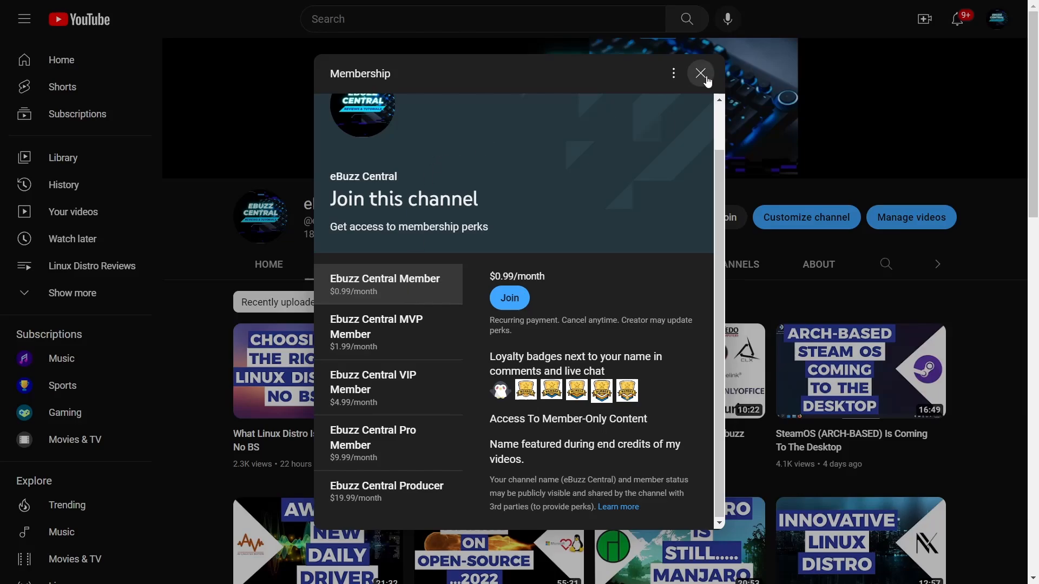
{"action": "left_click", "coordinate": [700, 72]}
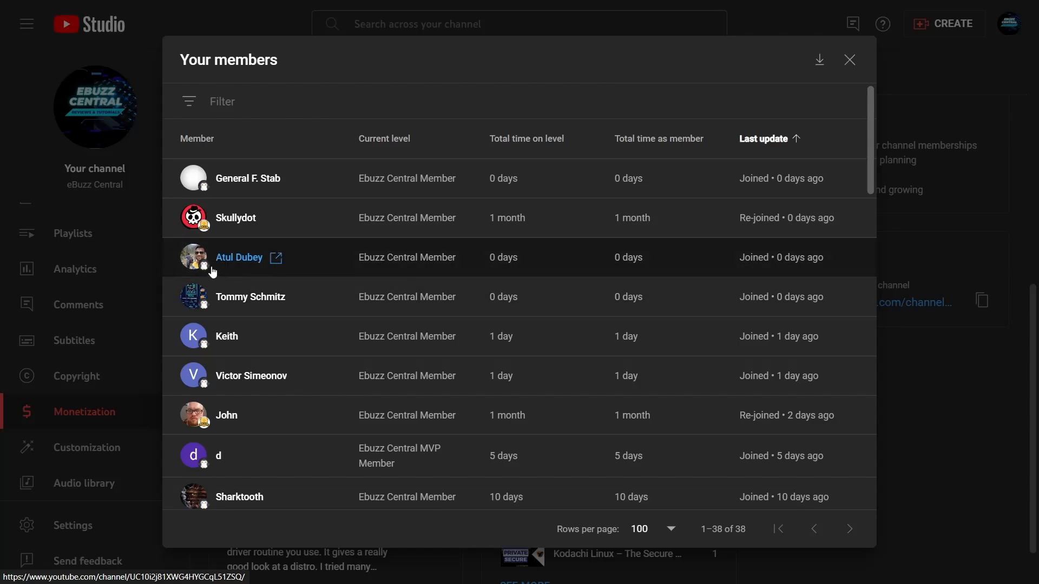
{"action": "mouse_move", "coordinate": [250, 266]}
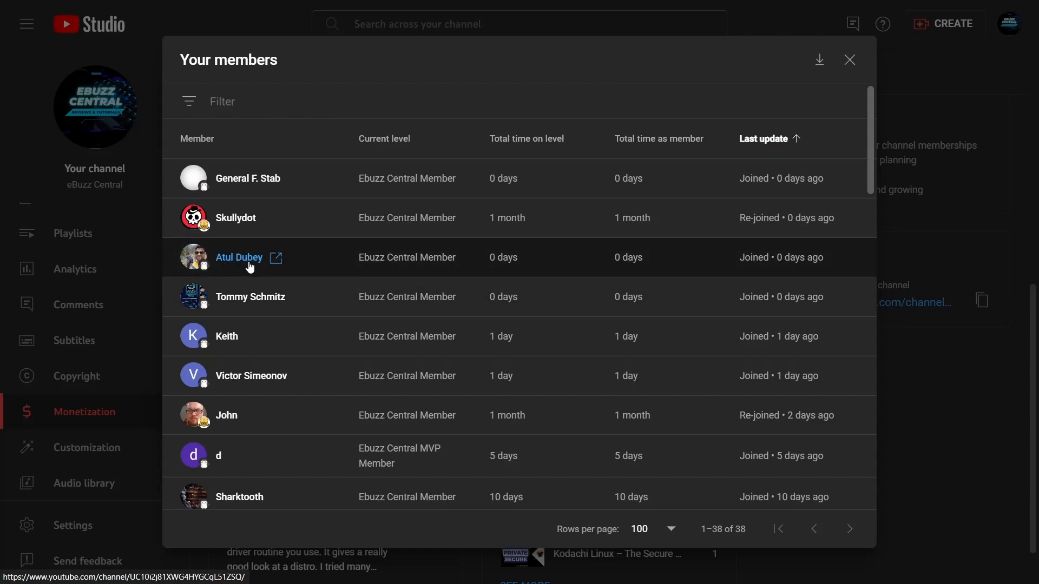
{"action": "mouse_move", "coordinate": [256, 271]}
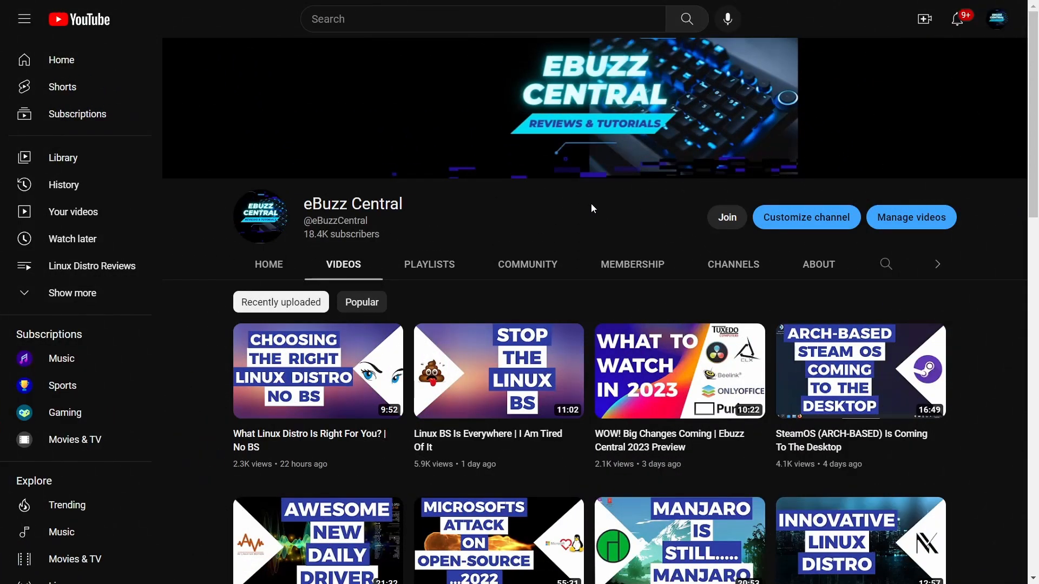
{"action": "scroll", "scroll_direction": "down", "scroll_amount": 3}
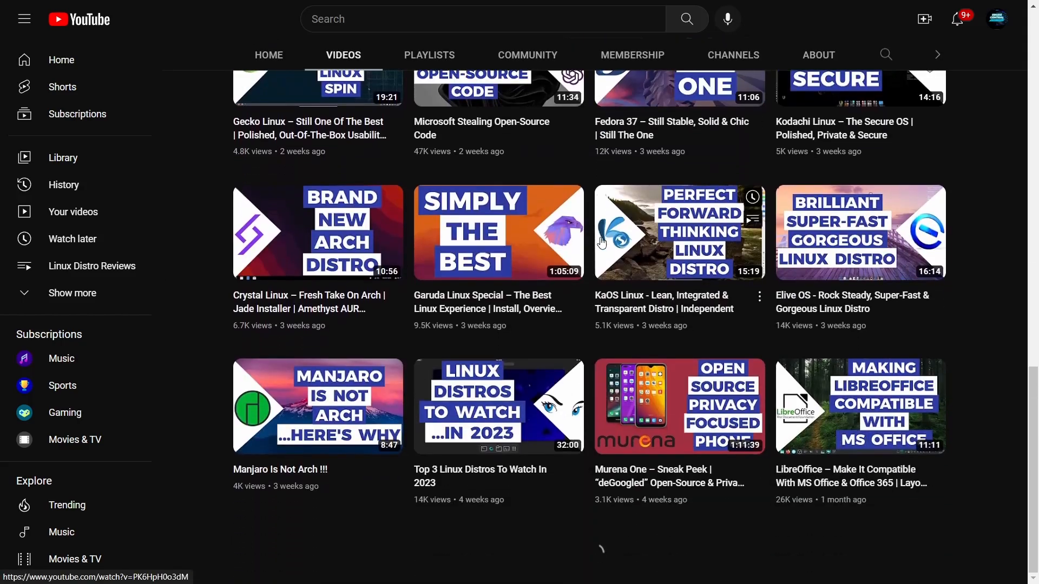
{"action": "scroll", "scroll_direction": "down", "scroll_amount": 3}
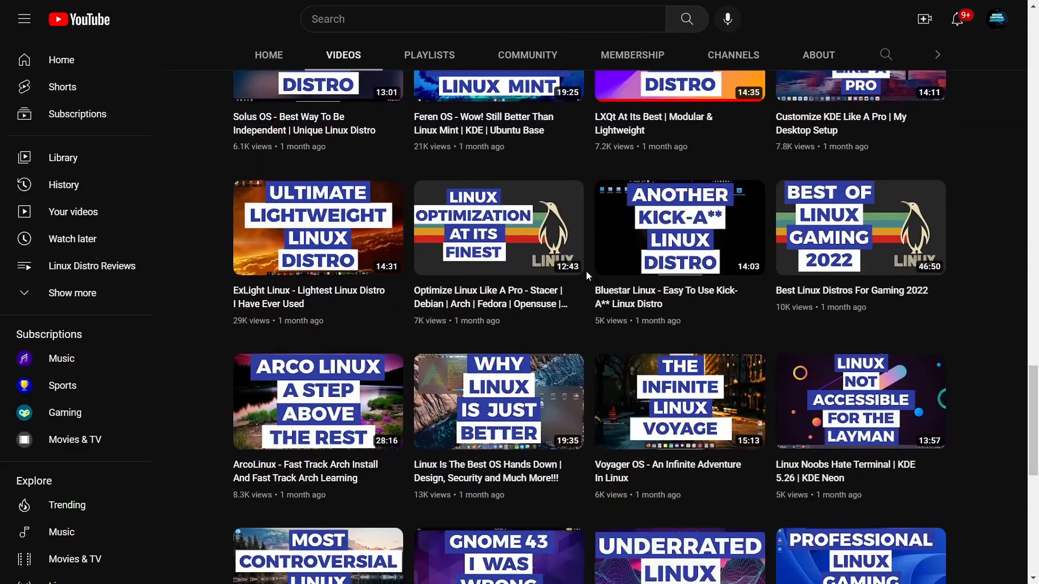
{"action": "scroll", "scroll_direction": "down", "scroll_amount": 3}
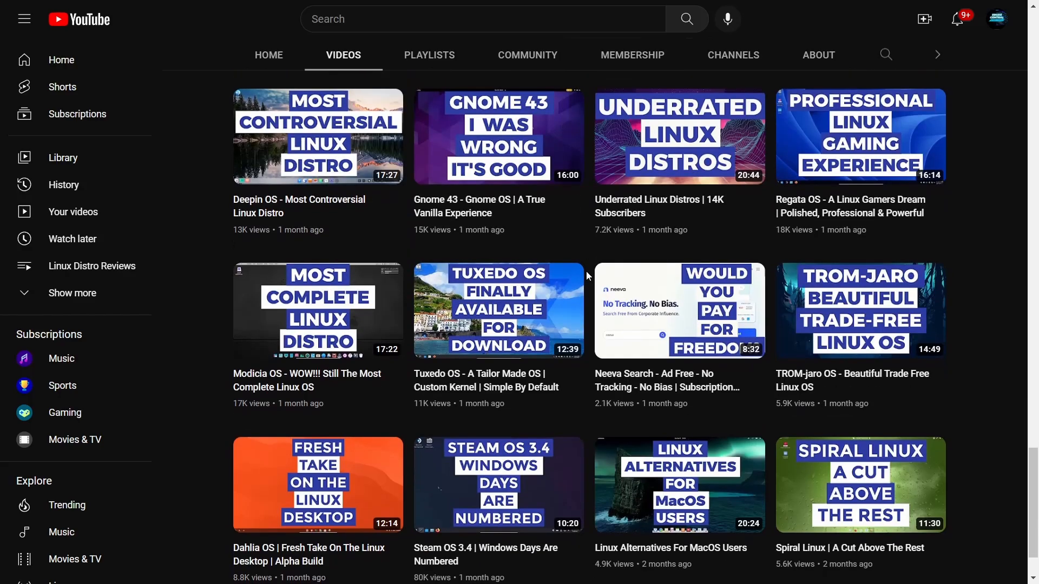
{"action": "scroll", "scroll_direction": "down", "scroll_amount": 3}
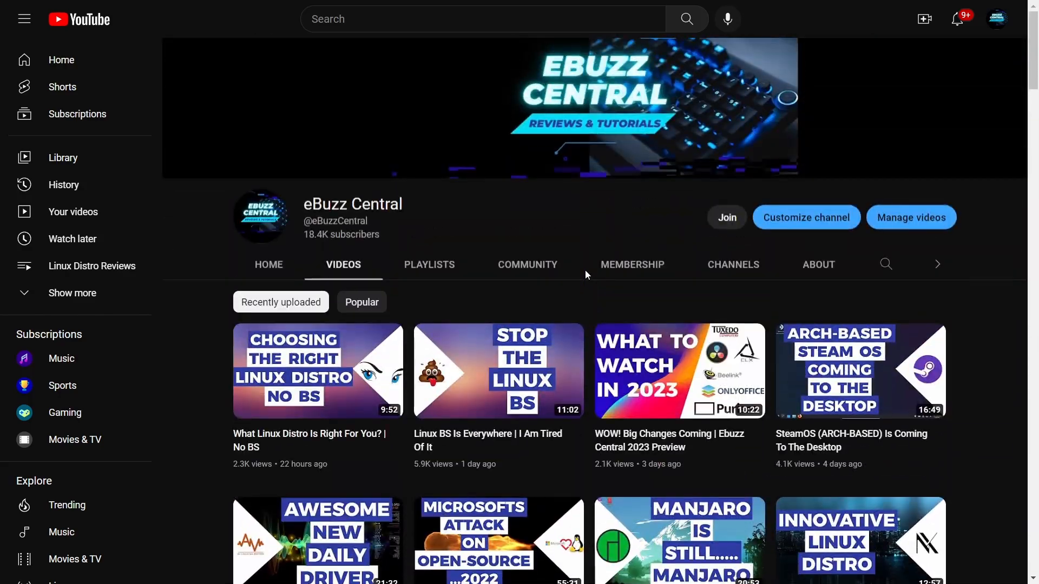
{"action": "mouse_move", "coordinate": [586, 276]}
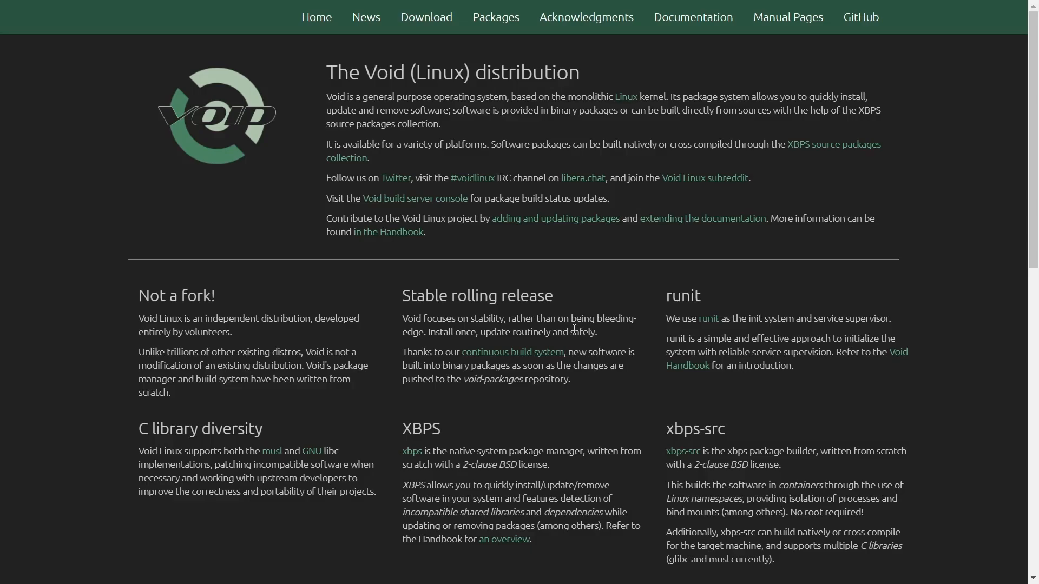
{"action": "mouse_move", "coordinate": [246, 136]}
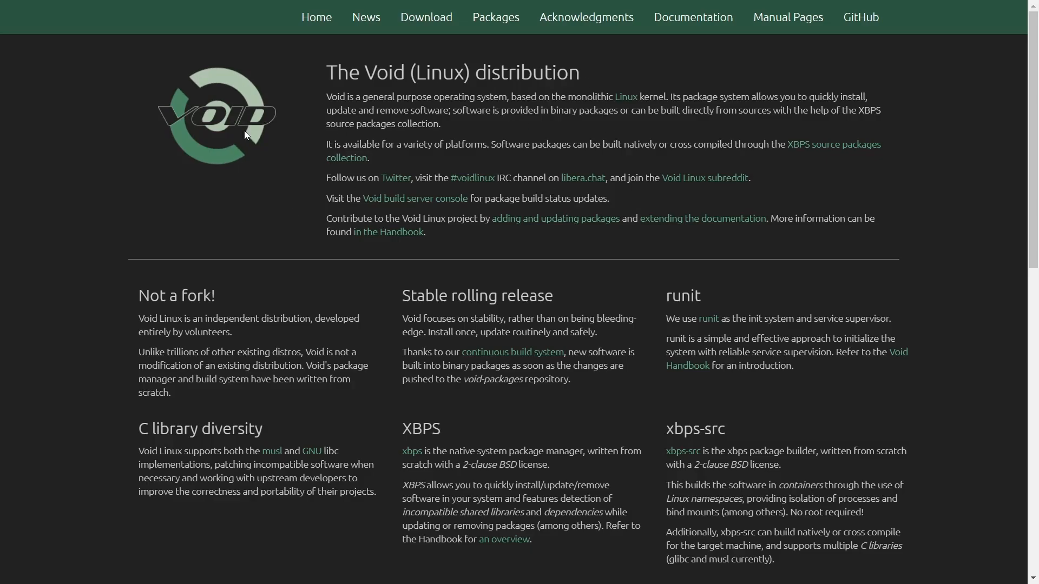
{"action": "mouse_move", "coordinate": [303, 86]}
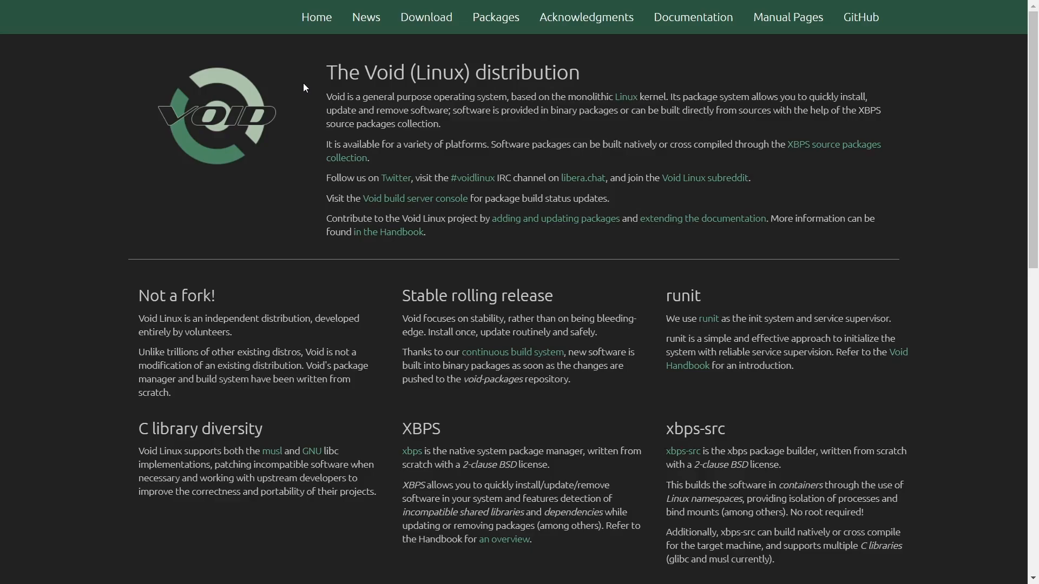
{"action": "mouse_move", "coordinate": [297, 131]}
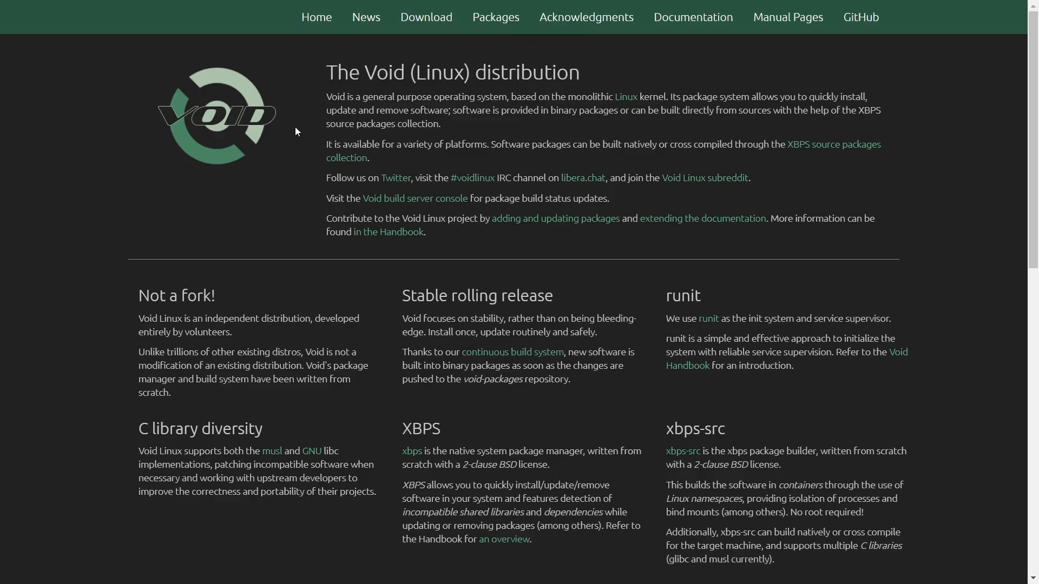
{"action": "mouse_move", "coordinate": [512, 547]}
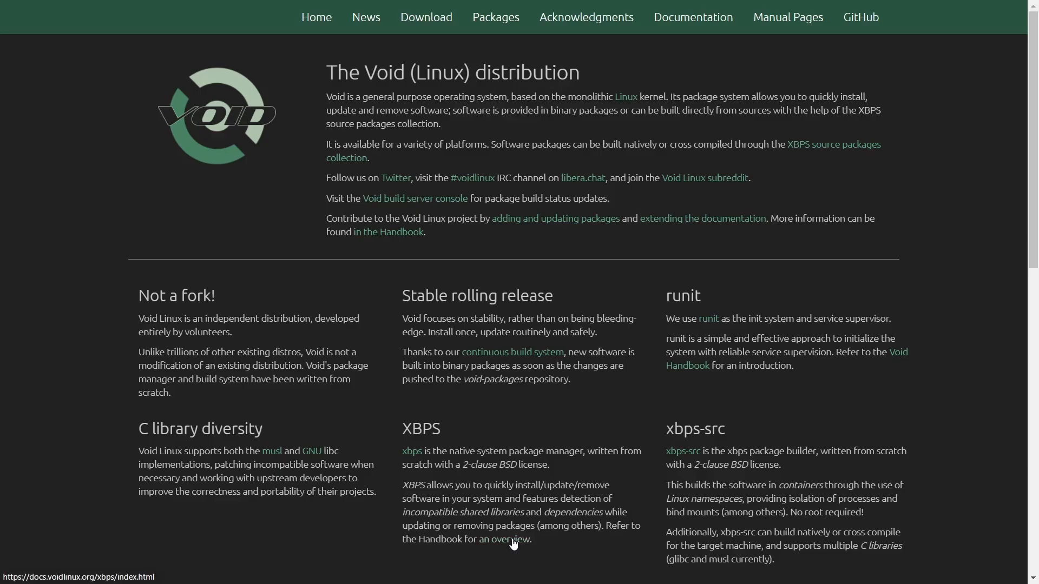
{"action": "mouse_move", "coordinate": [758, 414]}
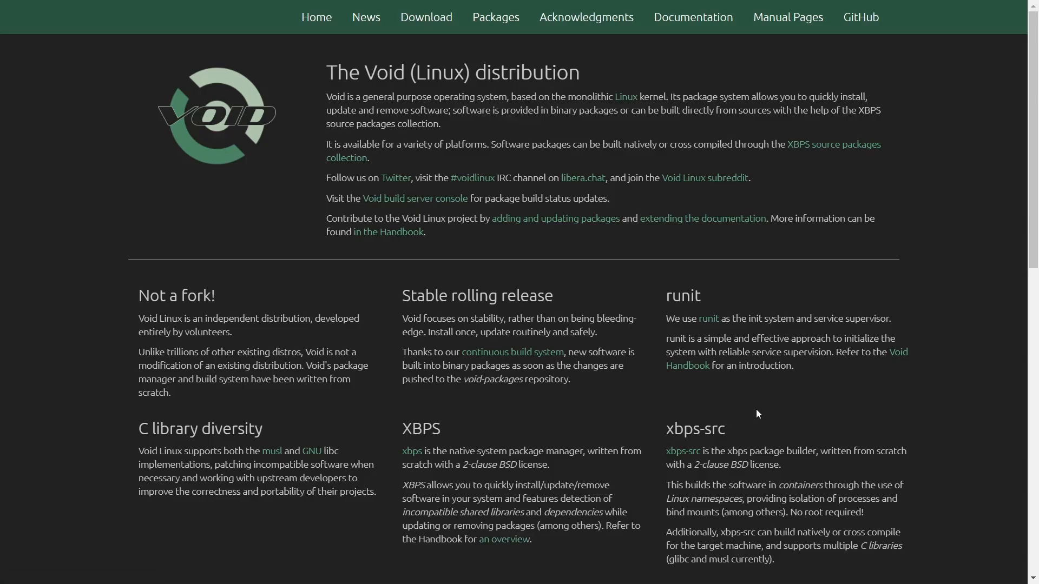
{"action": "scroll", "scroll_direction": "down", "scroll_amount": 3}
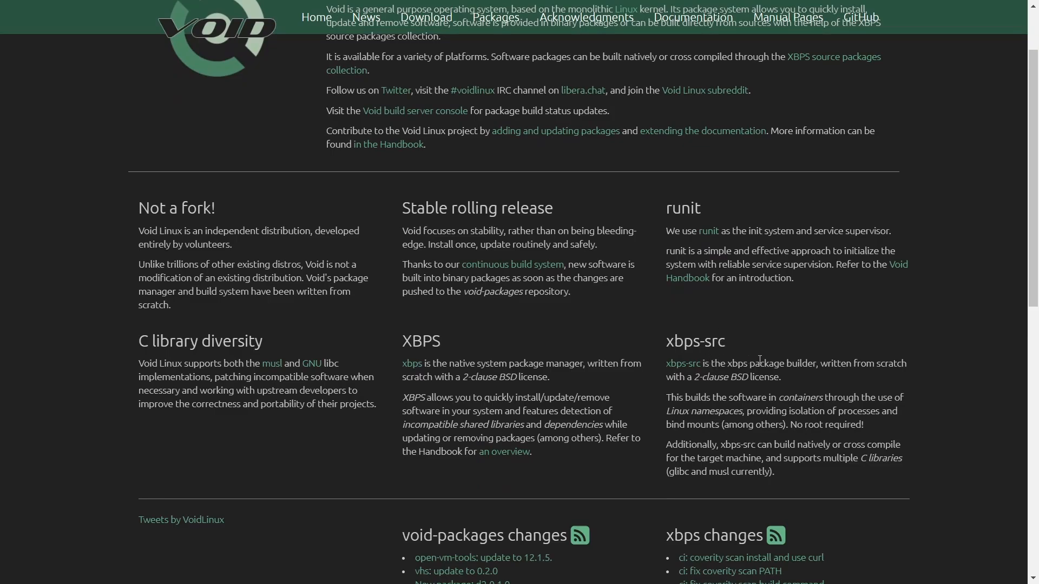
{"action": "mouse_move", "coordinate": [697, 391]}
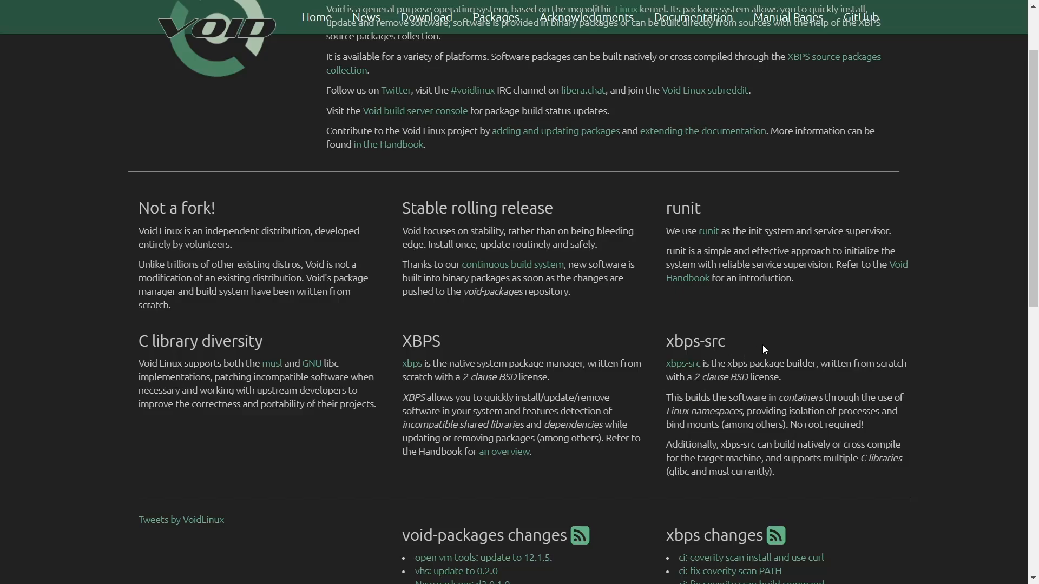
{"action": "scroll", "scroll_direction": "down", "scroll_amount": 3}
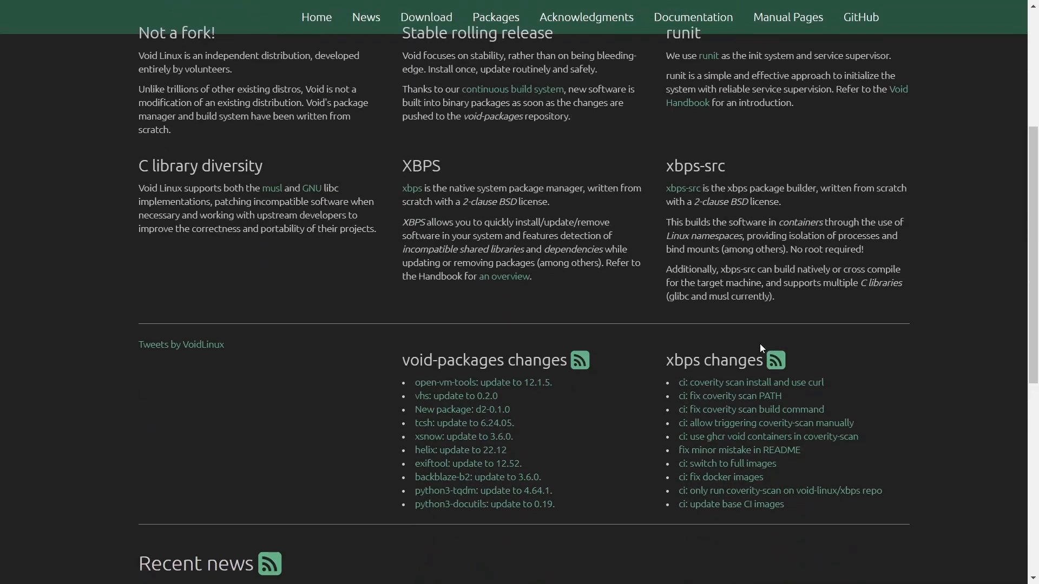
{"action": "scroll", "scroll_direction": "down", "scroll_amount": 3}
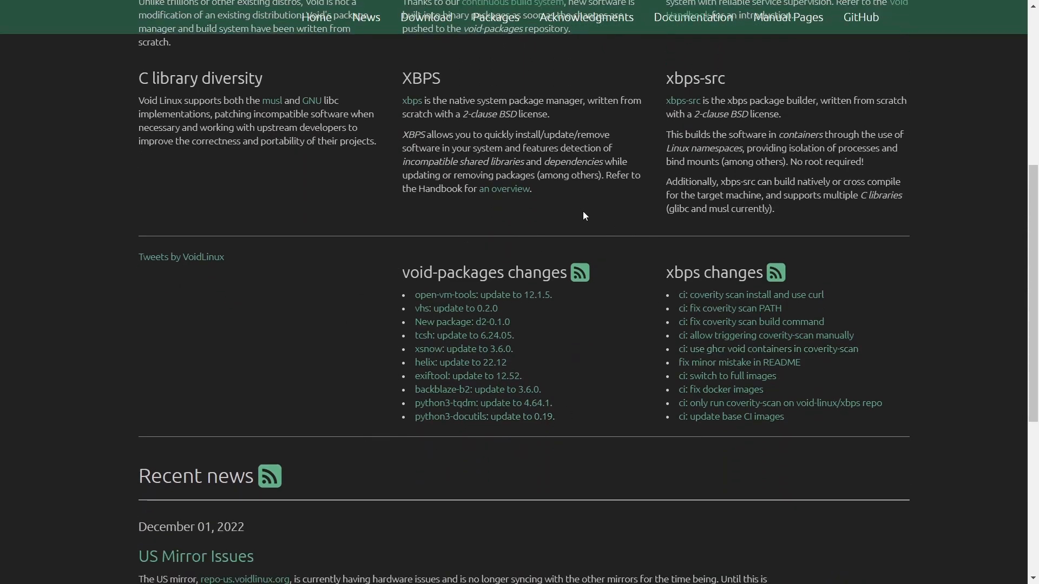
{"action": "mouse_move", "coordinate": [674, 321]}
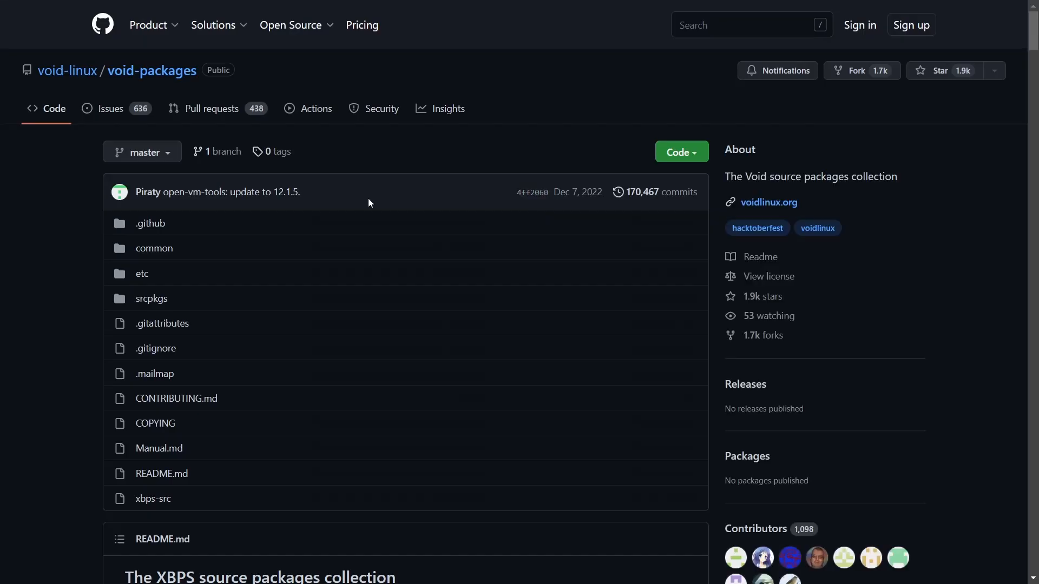
{"action": "scroll", "scroll_direction": "down", "scroll_amount": 3}
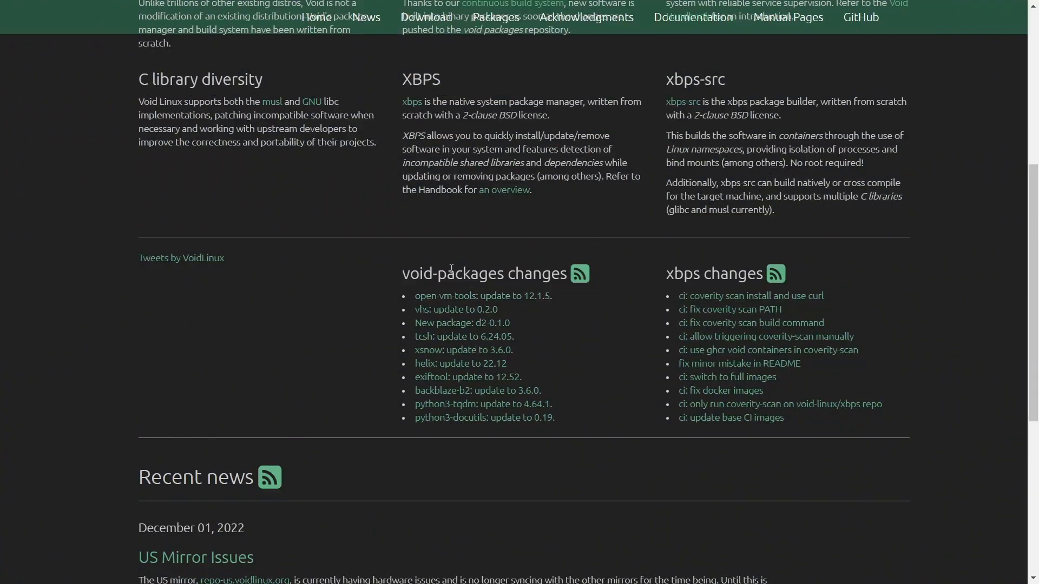
{"action": "mouse_move", "coordinate": [456, 310]}
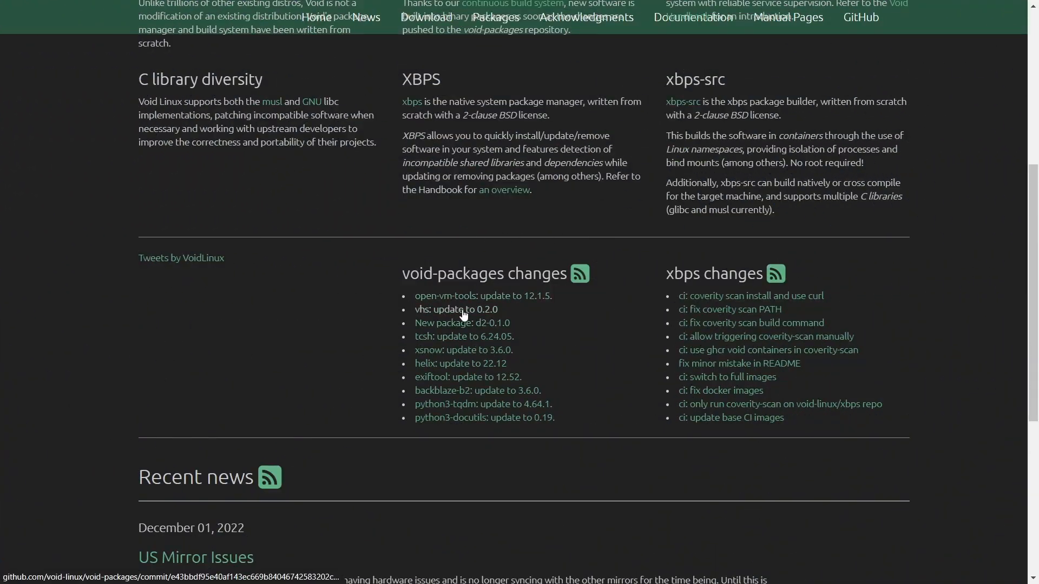
{"action": "mouse_move", "coordinate": [463, 337]}
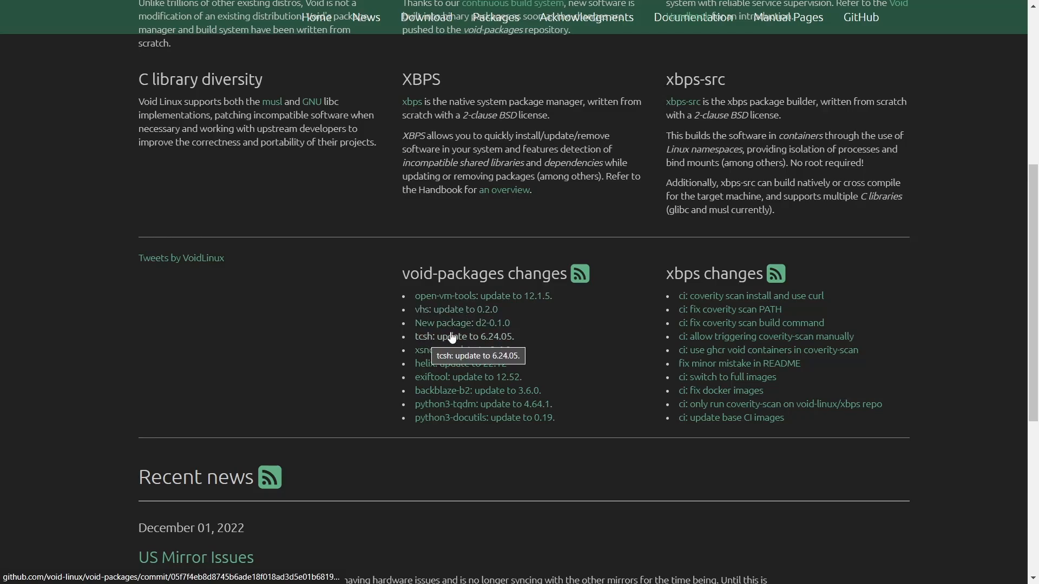
{"action": "scroll", "scroll_direction": "down", "scroll_amount": 3}
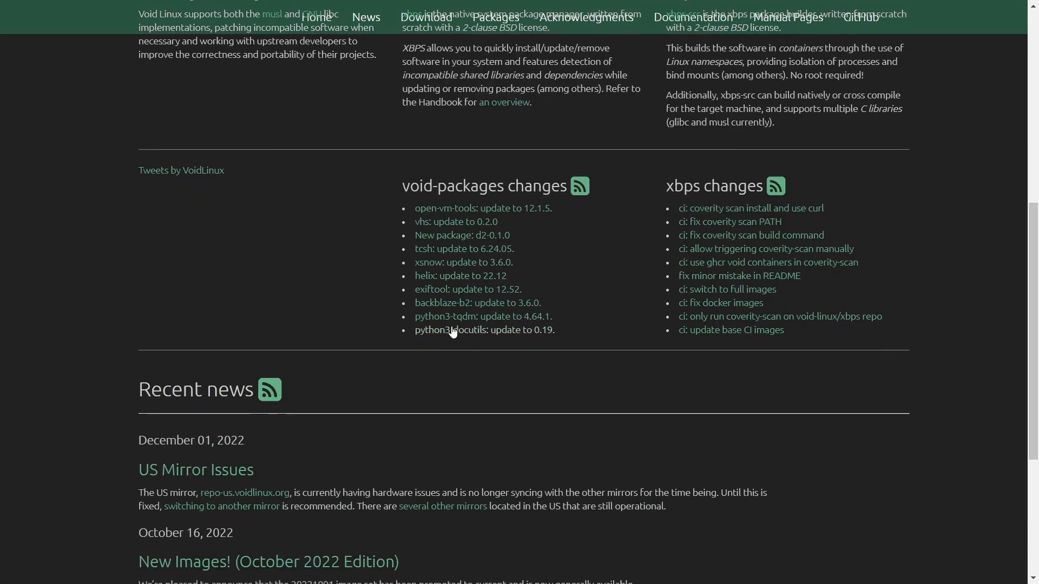
{"action": "mouse_move", "coordinate": [476, 303]}
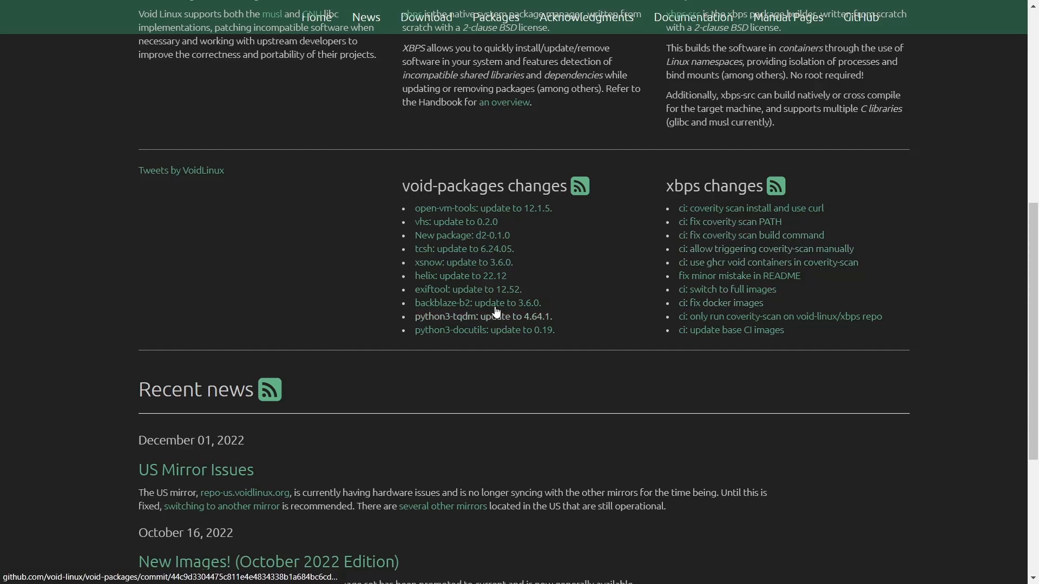
{"action": "scroll", "scroll_direction": "down", "scroll_amount": 3}
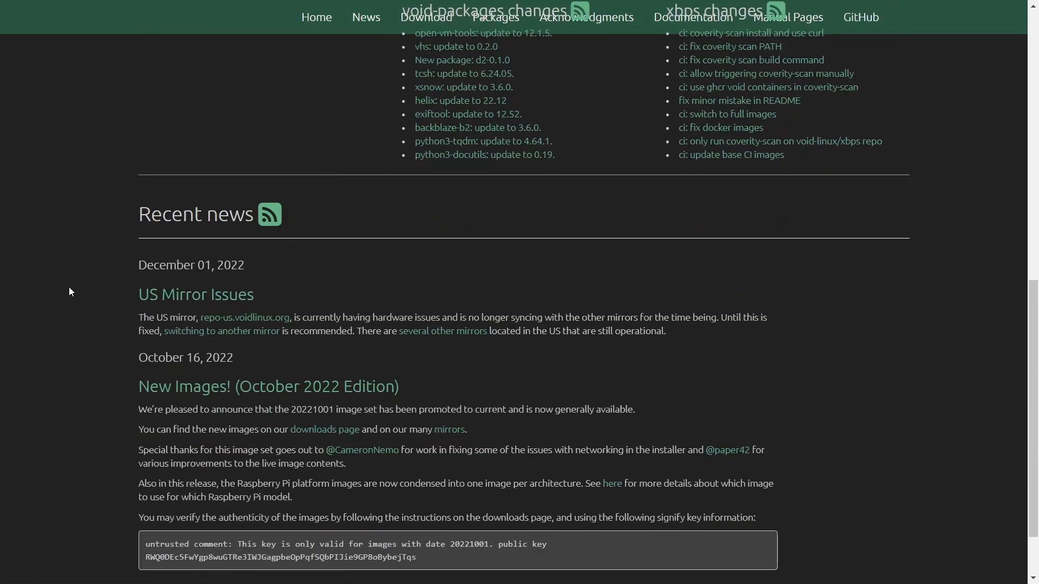
{"action": "mouse_move", "coordinate": [317, 309]}
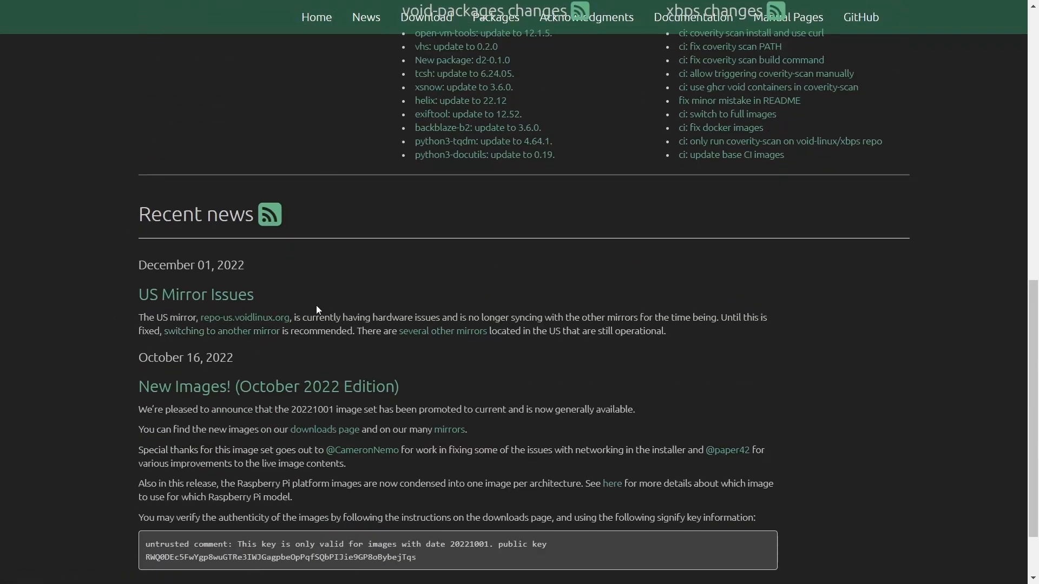
{"action": "scroll", "scroll_direction": "down", "scroll_amount": 3}
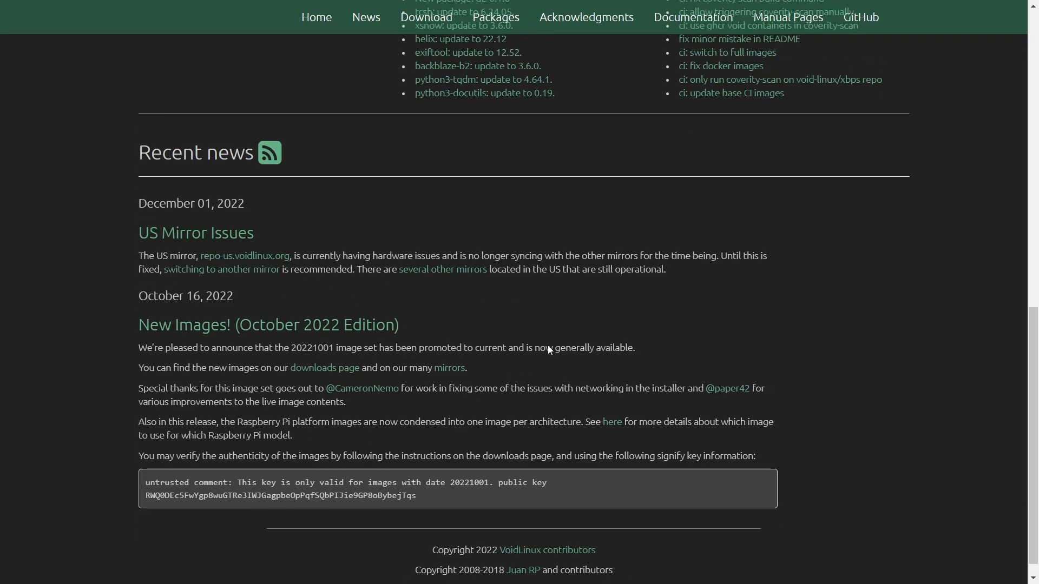
{"action": "left_click", "coordinate": [426, 17]}
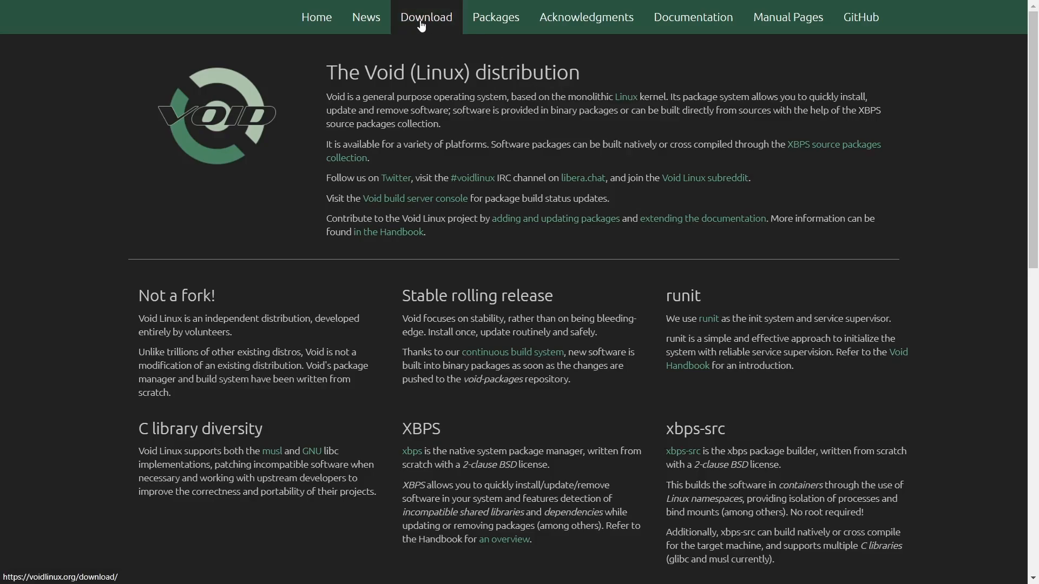
Review the voidlinux.org Download page for live images and rootfs tarballs.
{"action": "left_click", "coordinate": [426, 16]}
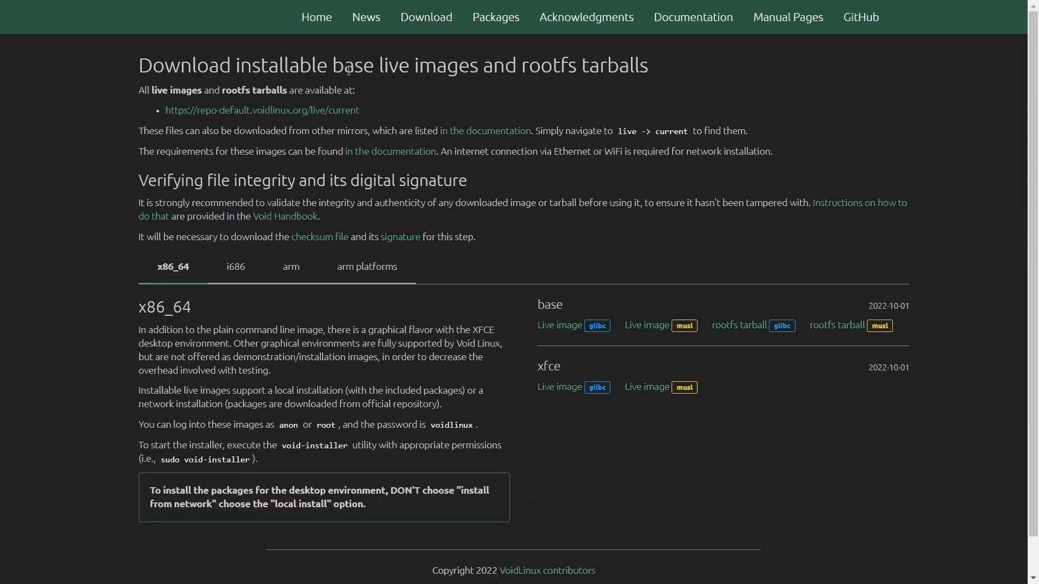
{"action": "mouse_move", "coordinate": [498, 87]}
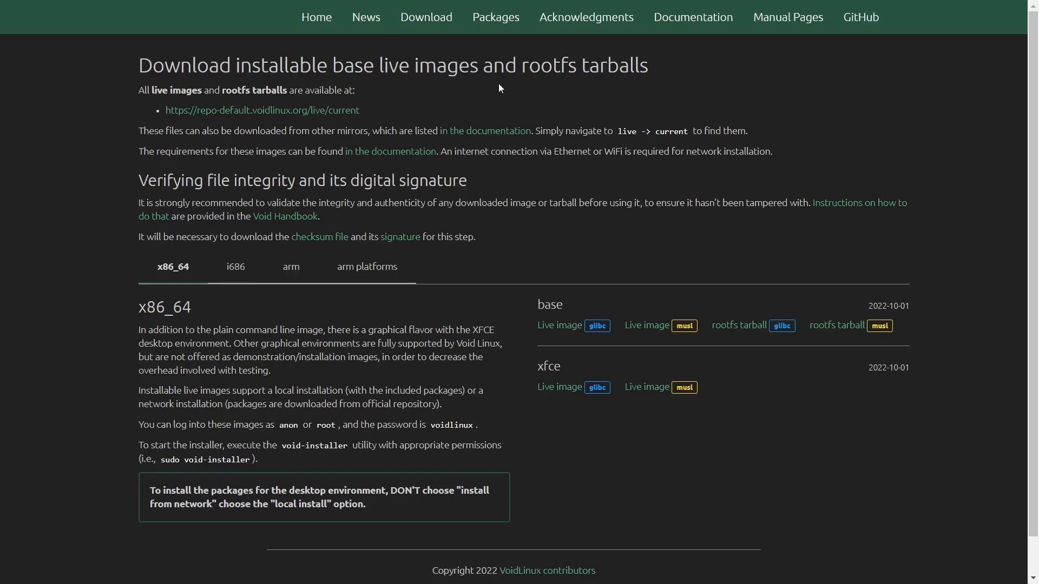
{"action": "mouse_move", "coordinate": [383, 266]}
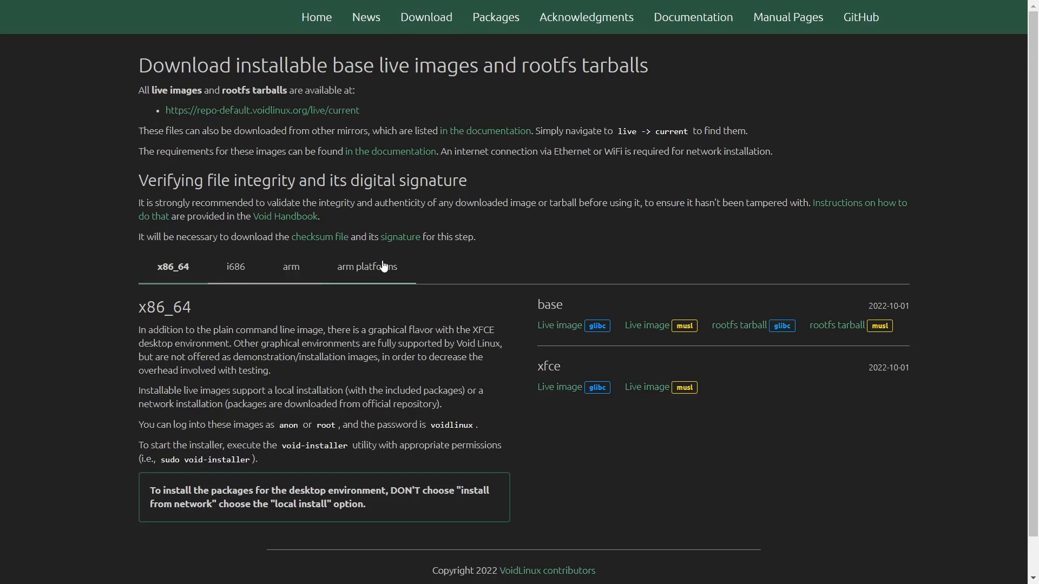
{"action": "scroll", "scroll_direction": "down", "scroll_amount": 3}
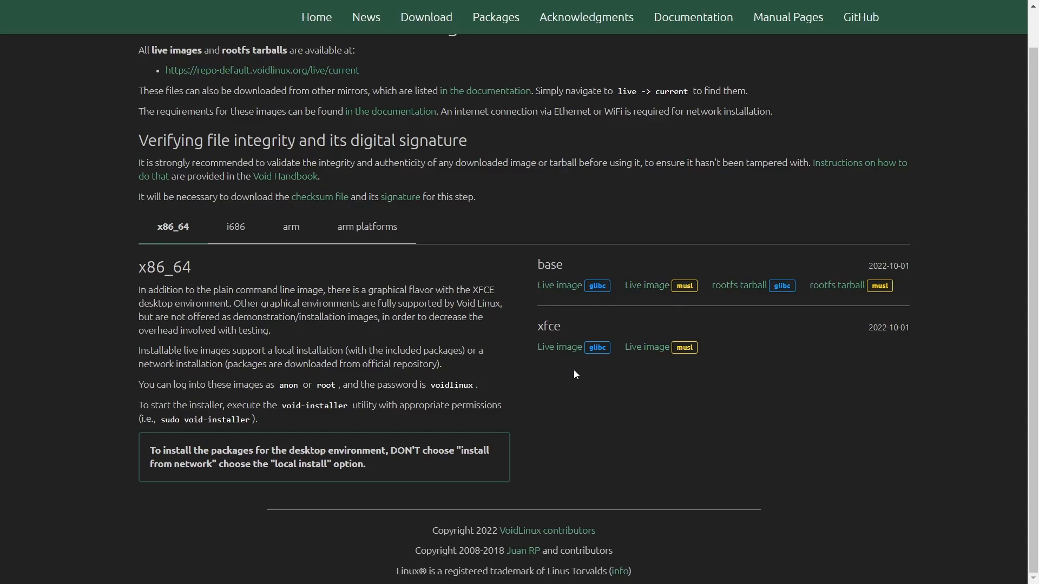
{"action": "mouse_move", "coordinate": [462, 244]}
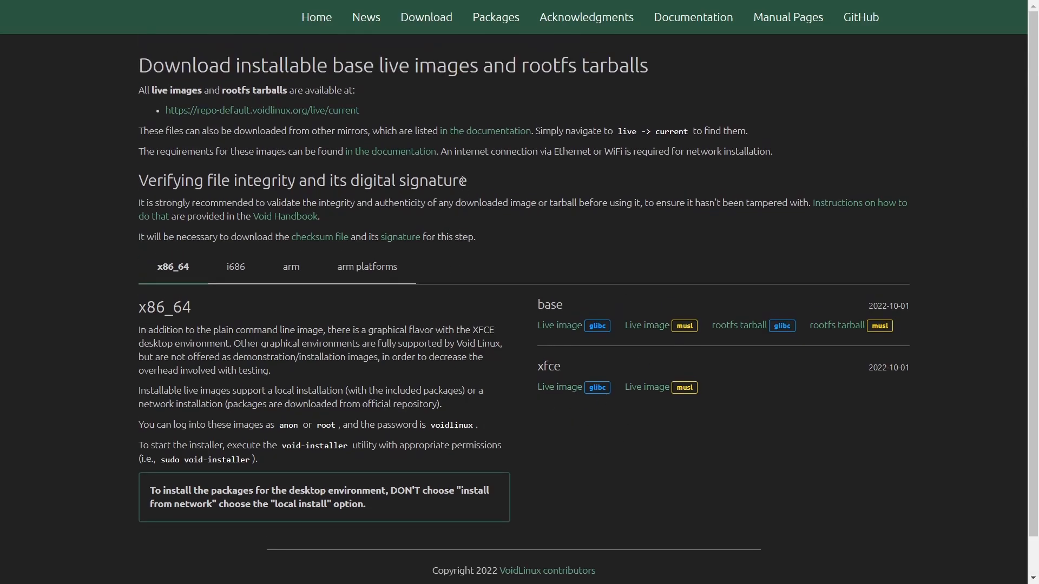
{"action": "mouse_move", "coordinate": [496, 16]}
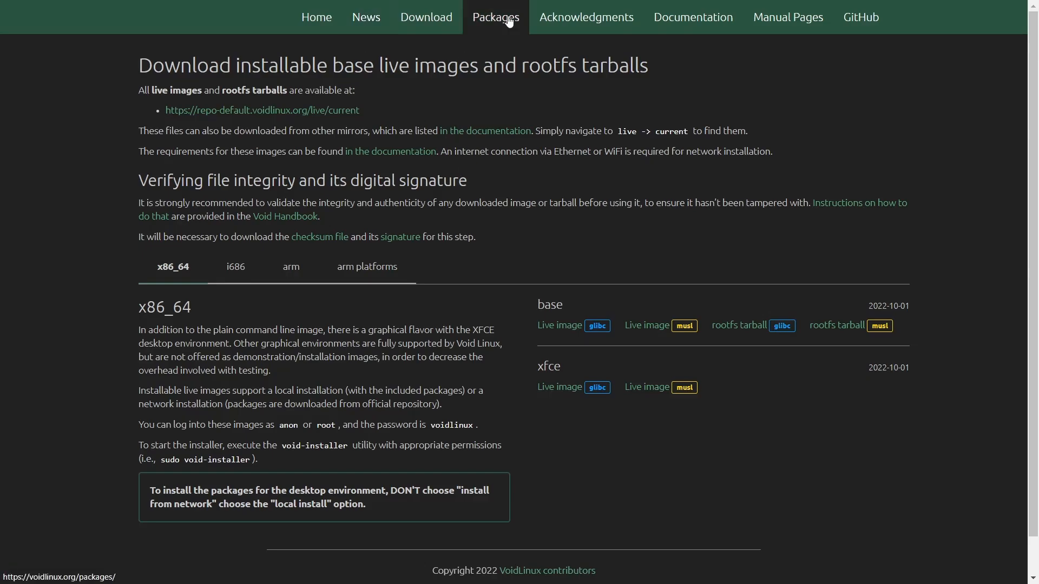
Search the Packages page for 'gi' to find the gimp package.
{"action": "left_click", "coordinate": [495, 17]}
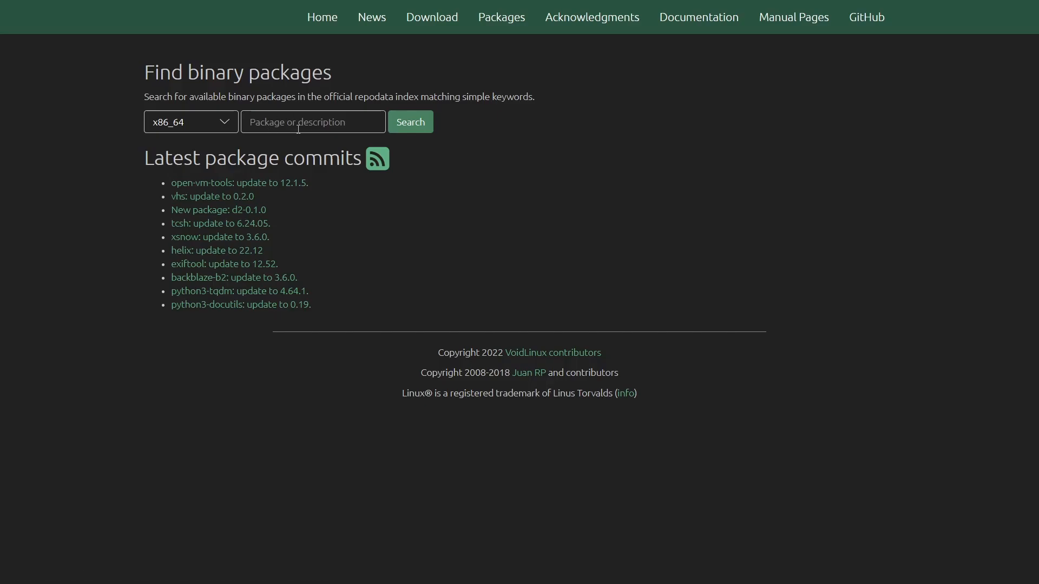
{"action": "type", "text": "gi"}
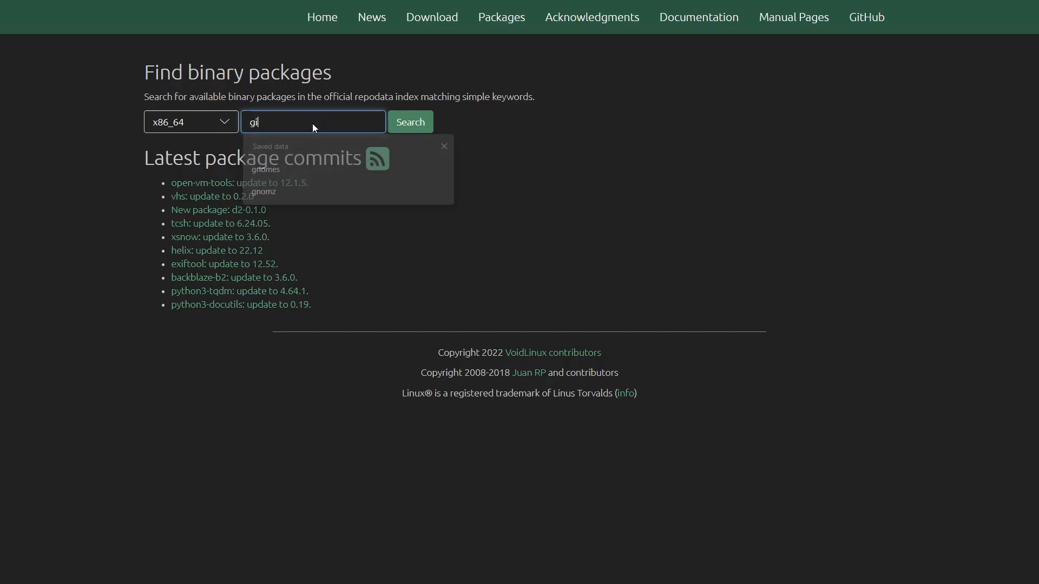
{"action": "left_click", "coordinate": [409, 123]}
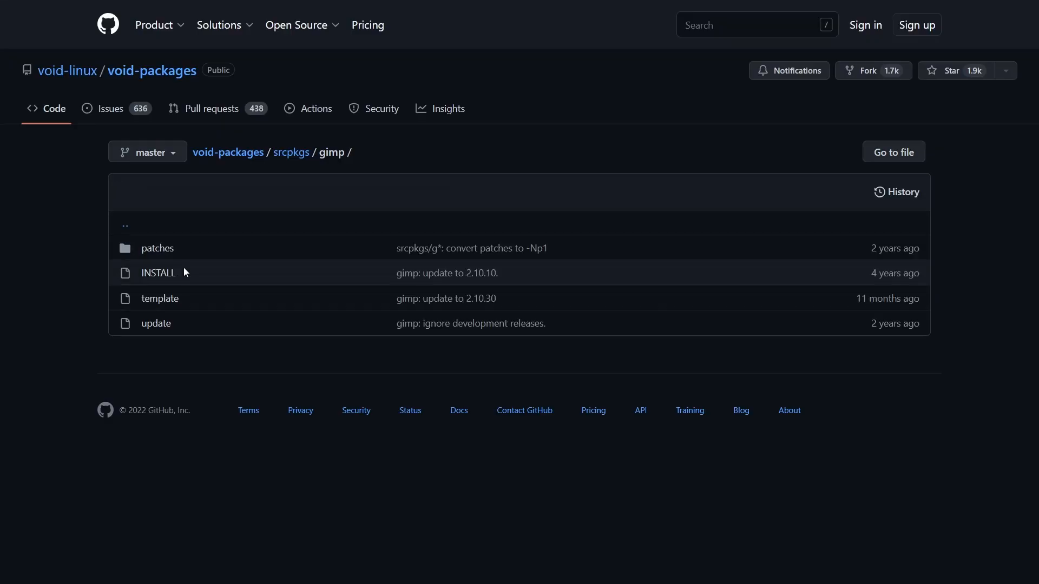
{"action": "mouse_move", "coordinate": [855, 517]}
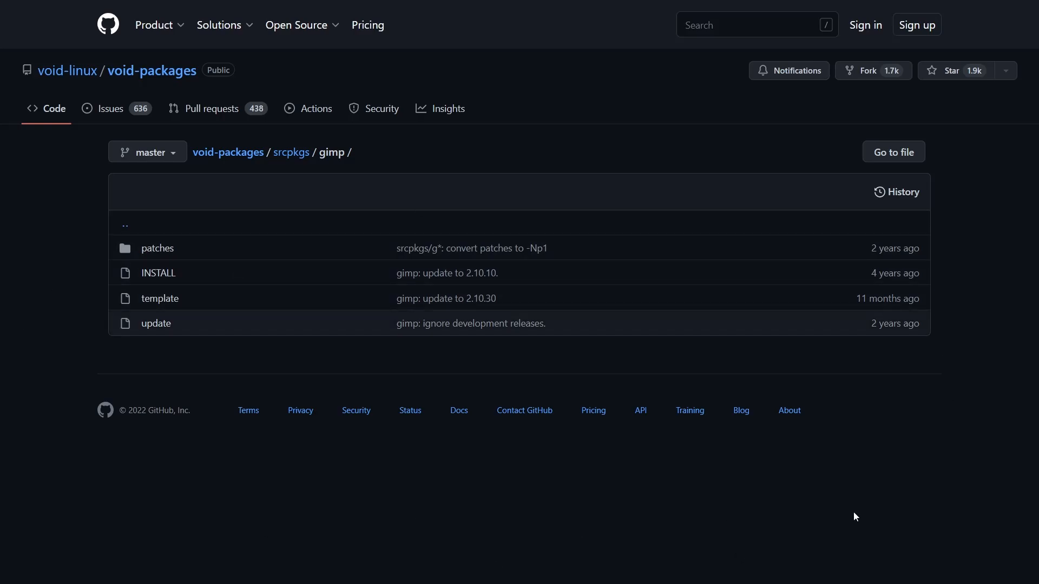
{"action": "mouse_move", "coordinate": [768, 304]}
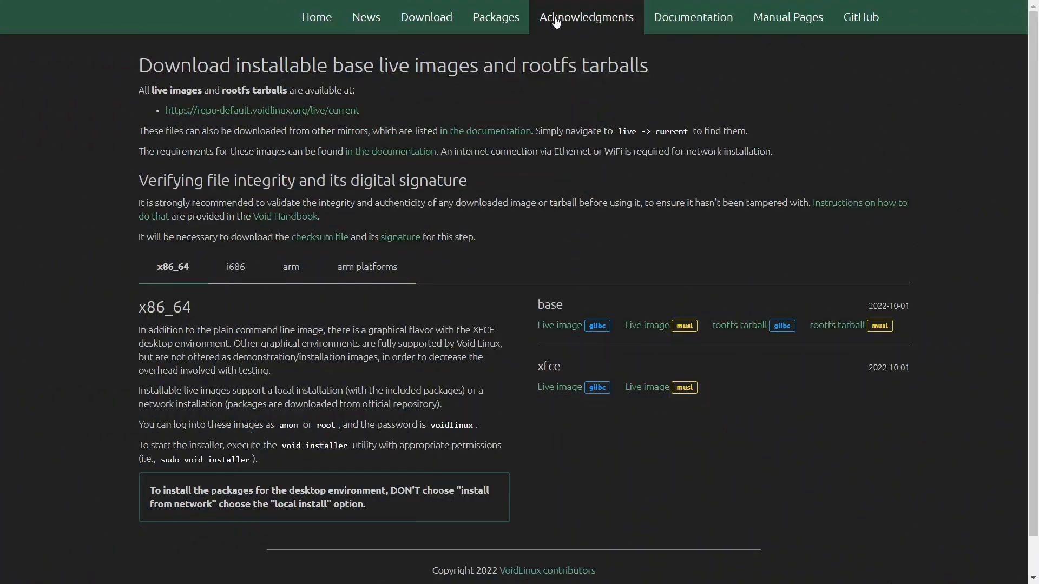
{"action": "mouse_move", "coordinate": [788, 16]}
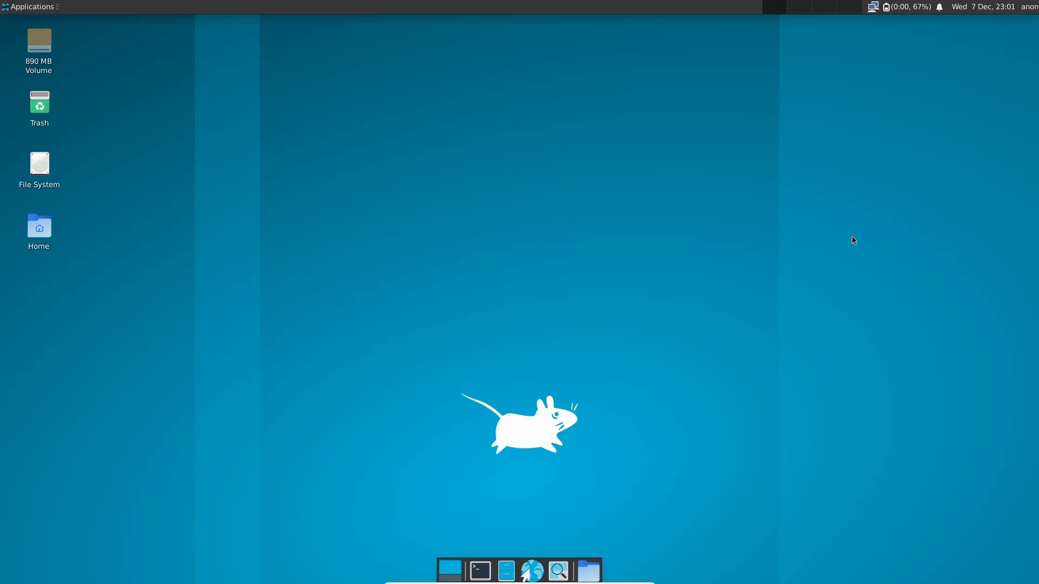
{"action": "mouse_move", "coordinate": [608, 503]}
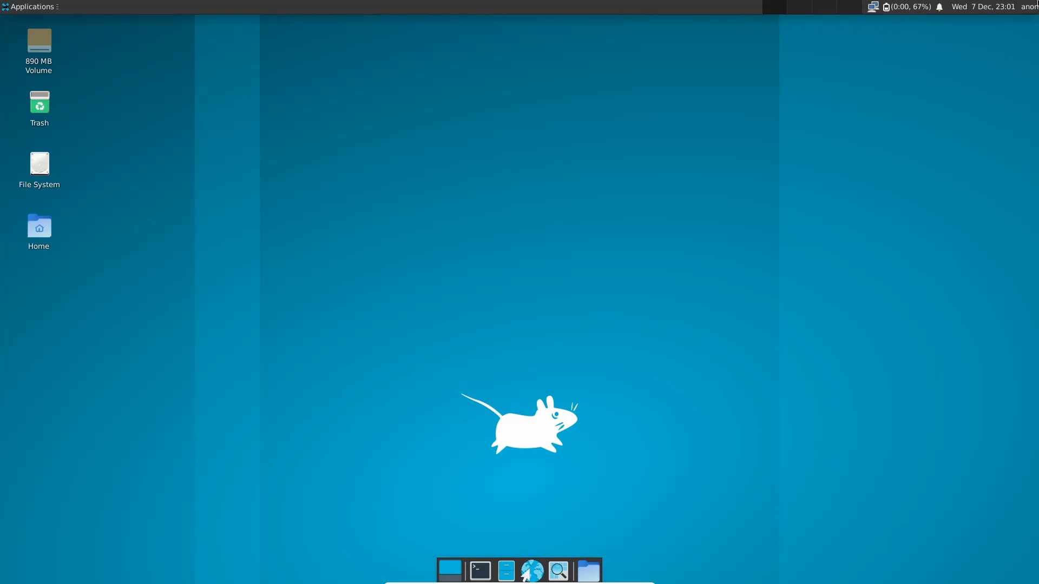
{"action": "mouse_move", "coordinate": [984, 7]}
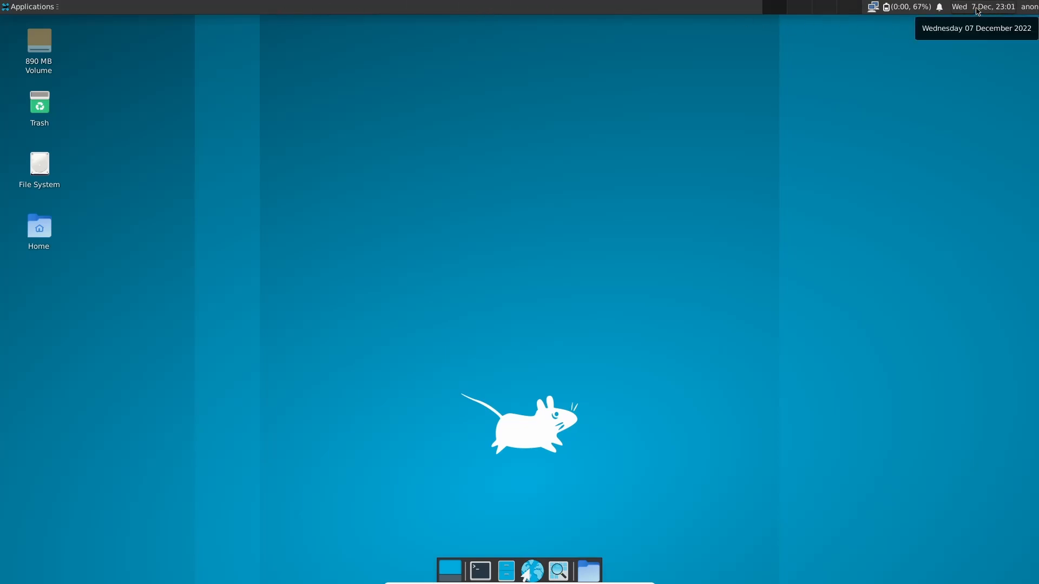
{"action": "mouse_move", "coordinate": [906, 55]}
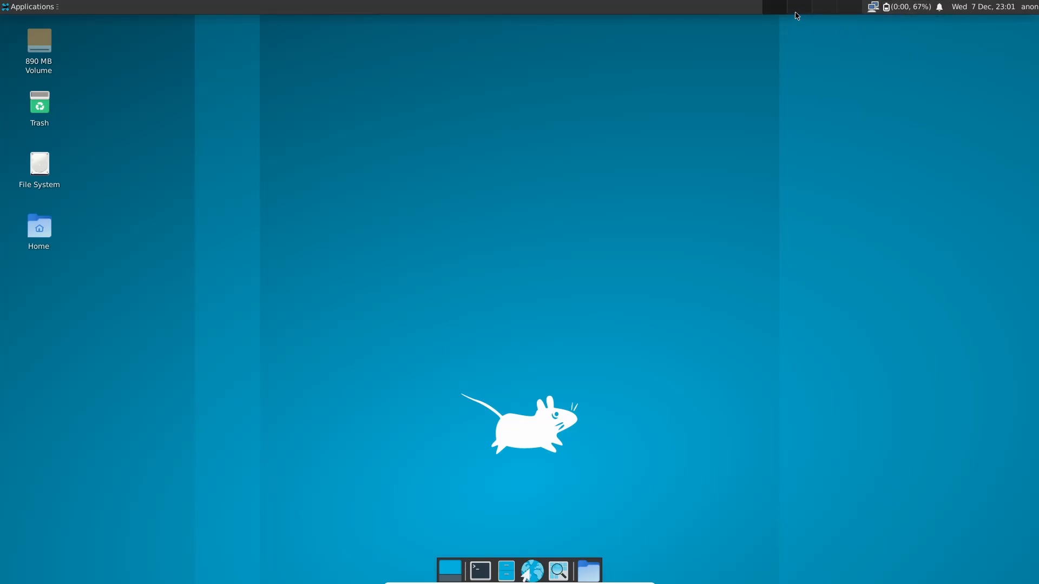
{"action": "mouse_move", "coordinate": [772, 13]}
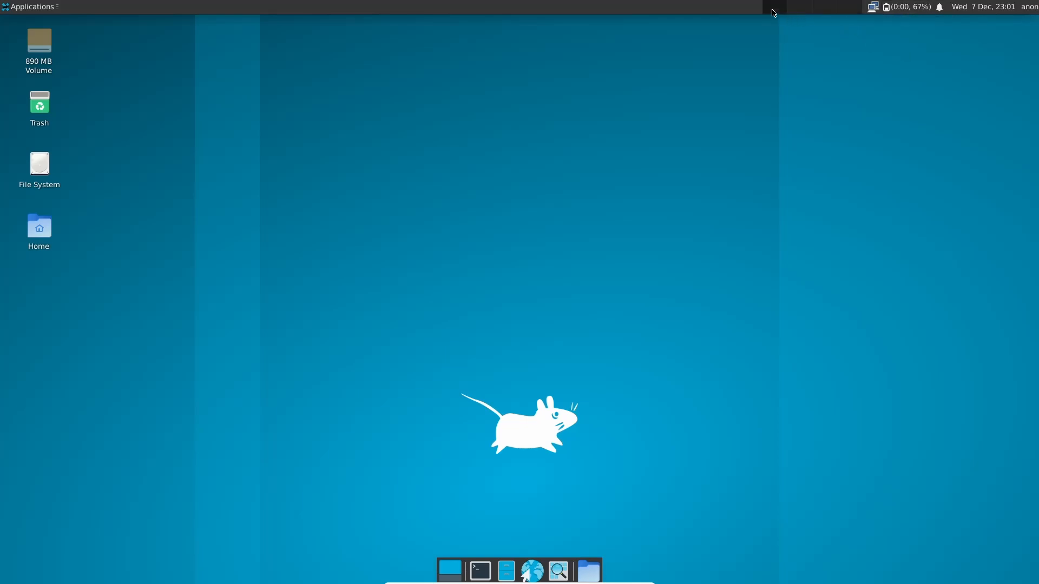
{"action": "right_click", "coordinate": [524, 424]}
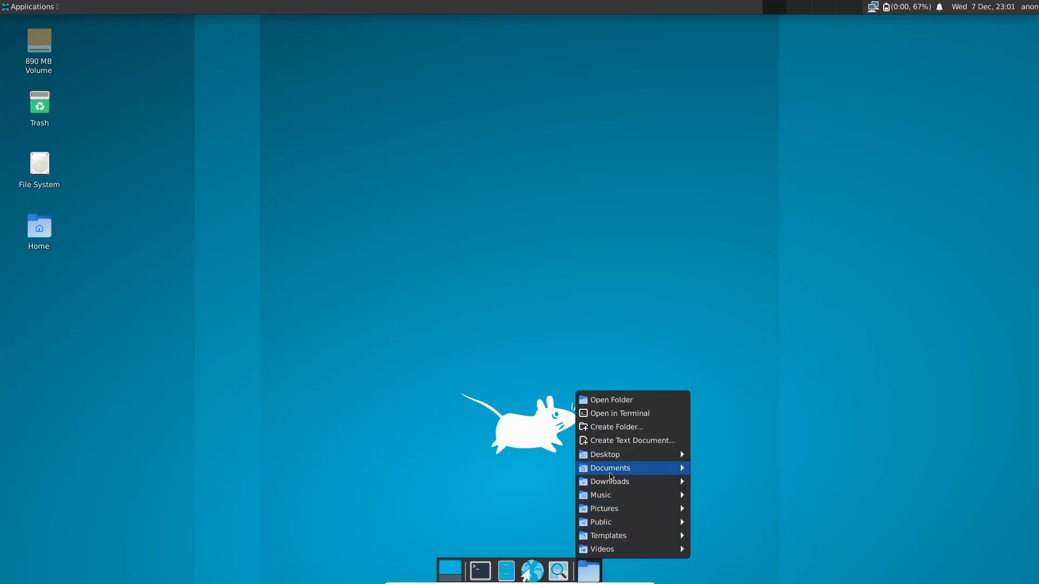
{"action": "mouse_move", "coordinate": [728, 418]}
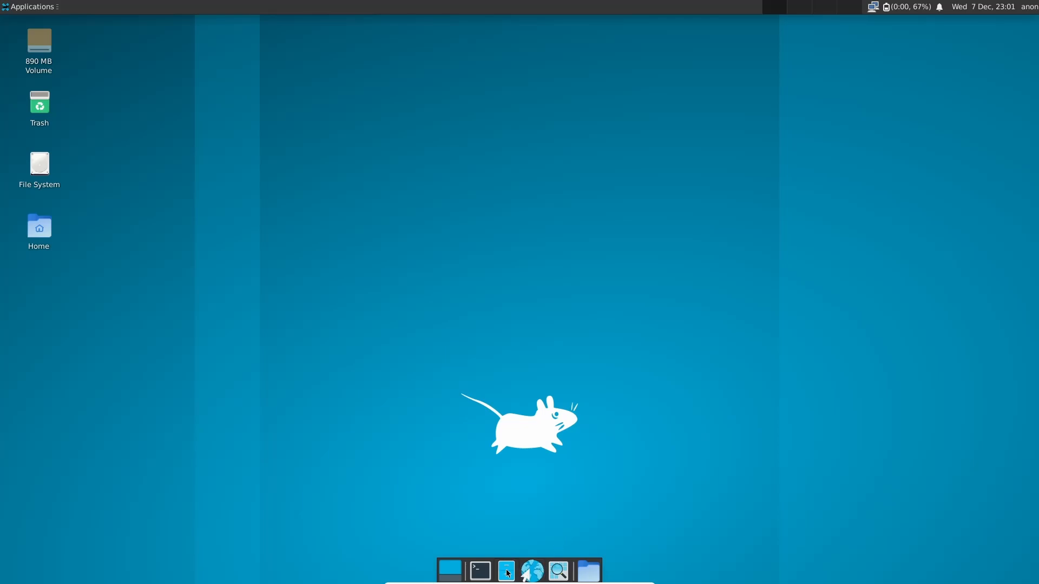
{"action": "left_click", "coordinate": [506, 570]}
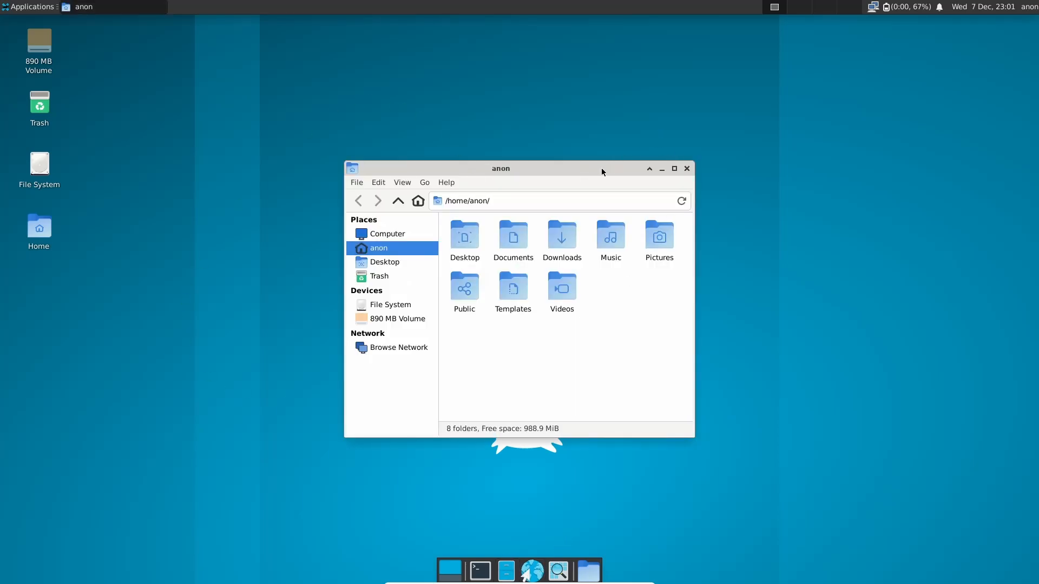
{"action": "left_click_drag", "start_coordinate": [500, 169], "coordinate": [443, 99]}
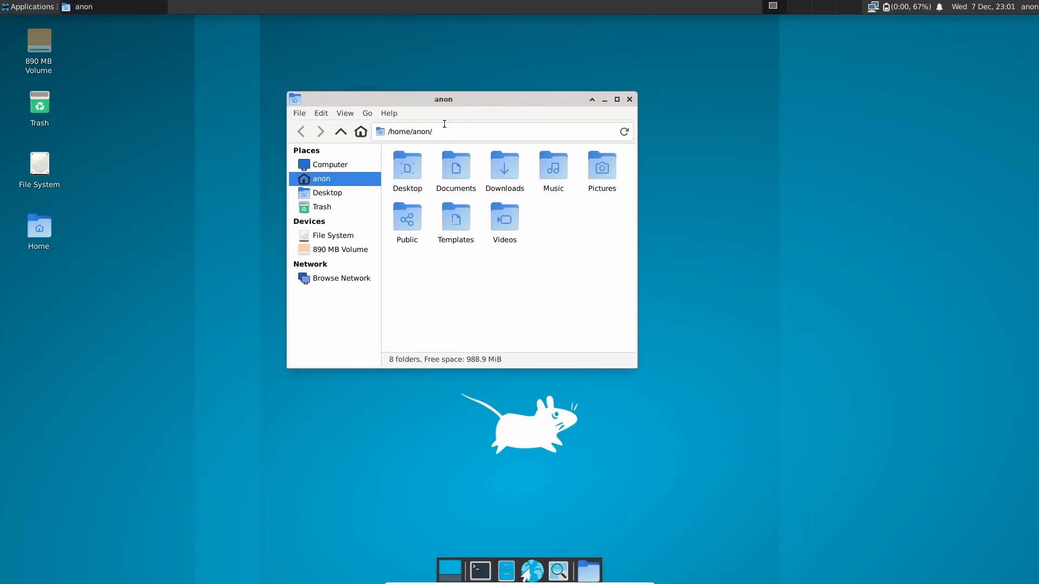
{"action": "left_click", "coordinate": [389, 113]}
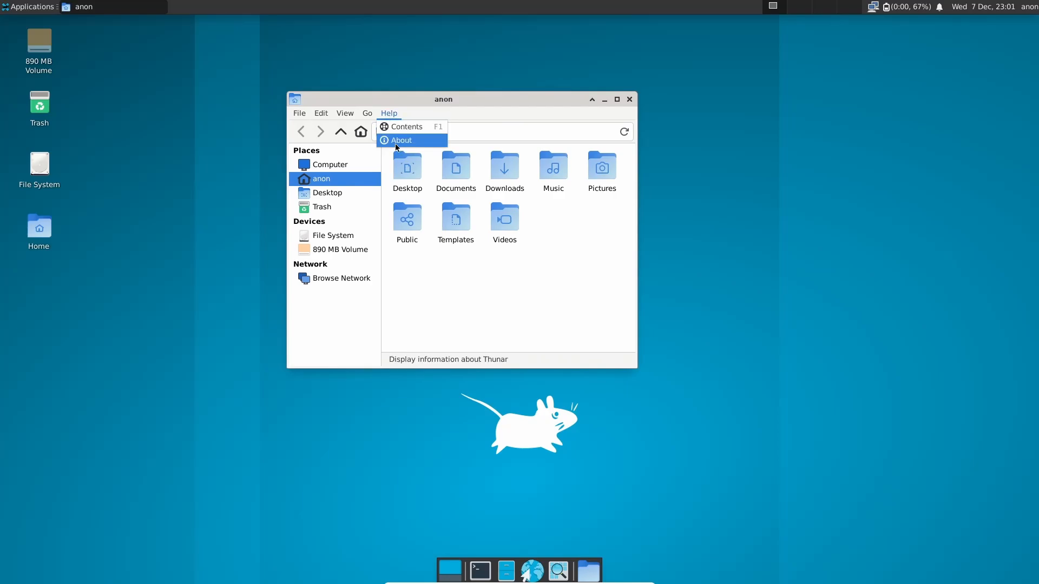
{"action": "left_click", "coordinate": [400, 140]}
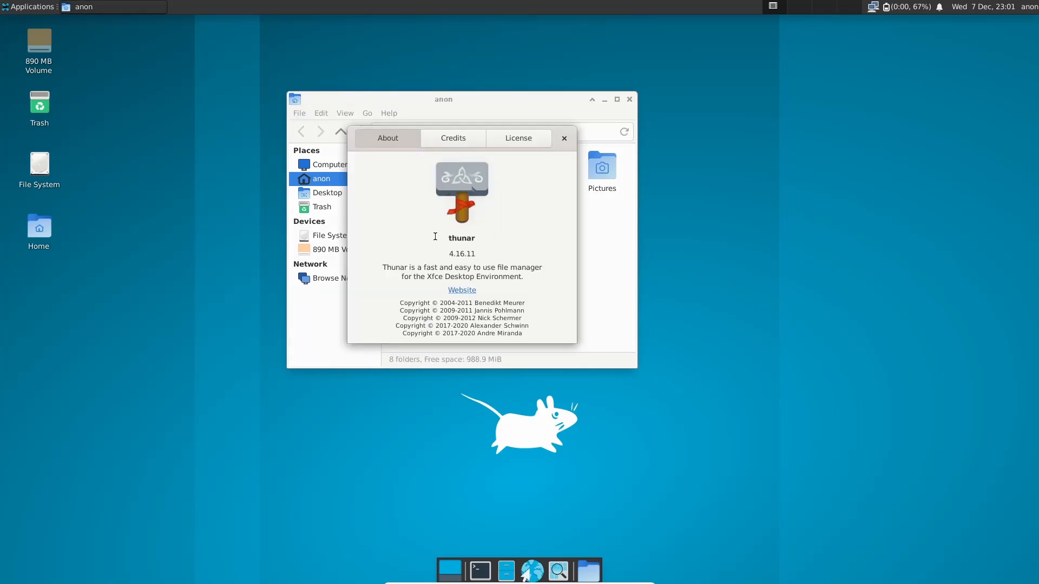
{"action": "left_click", "coordinate": [564, 138]}
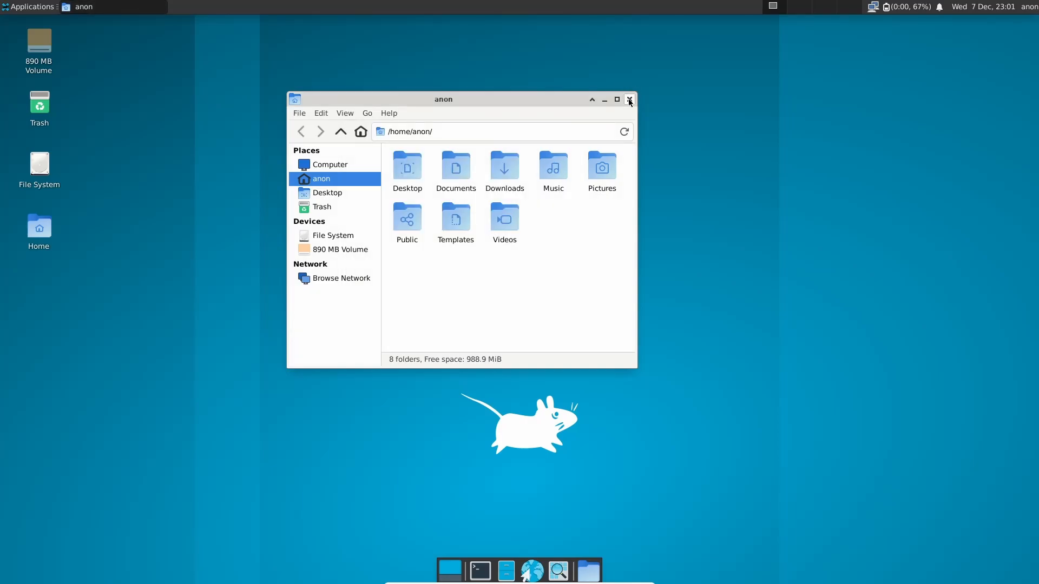
{"action": "left_click_drag", "start_coordinate": [442, 98], "coordinate": [588, 107]}
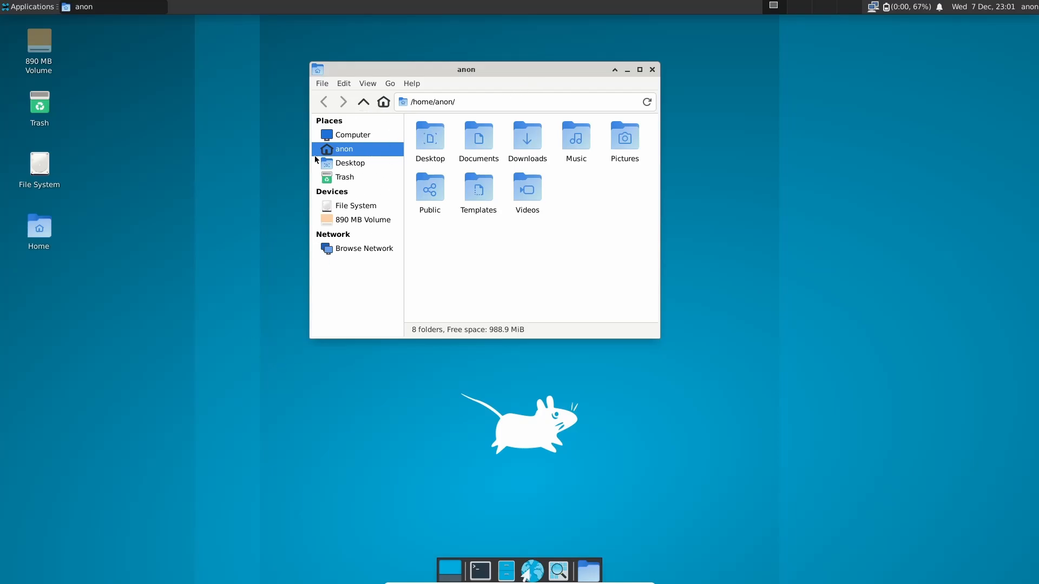
{"action": "mouse_move", "coordinate": [508, 16]}
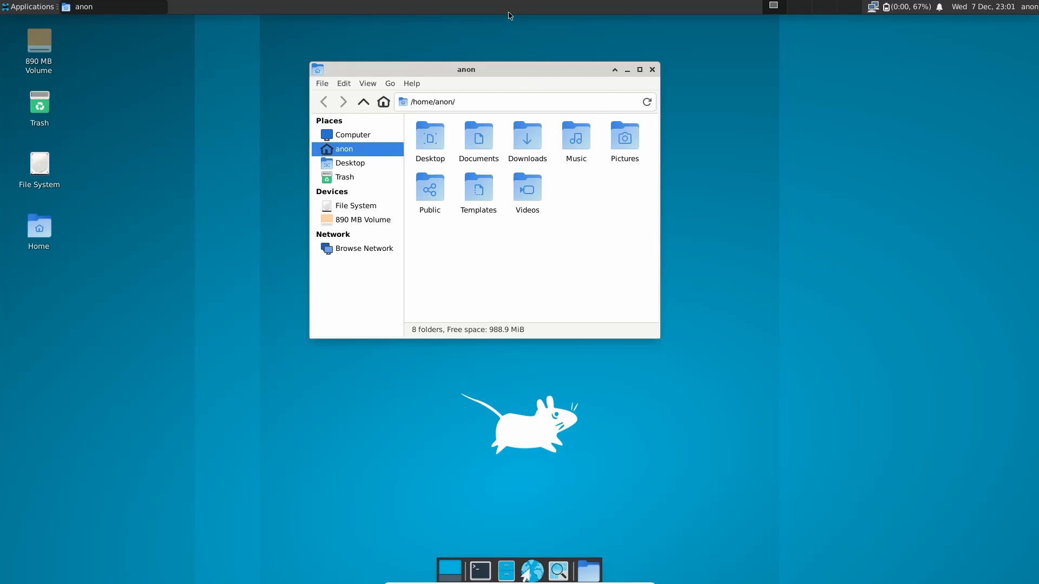
{"action": "left_click", "coordinate": [652, 69]}
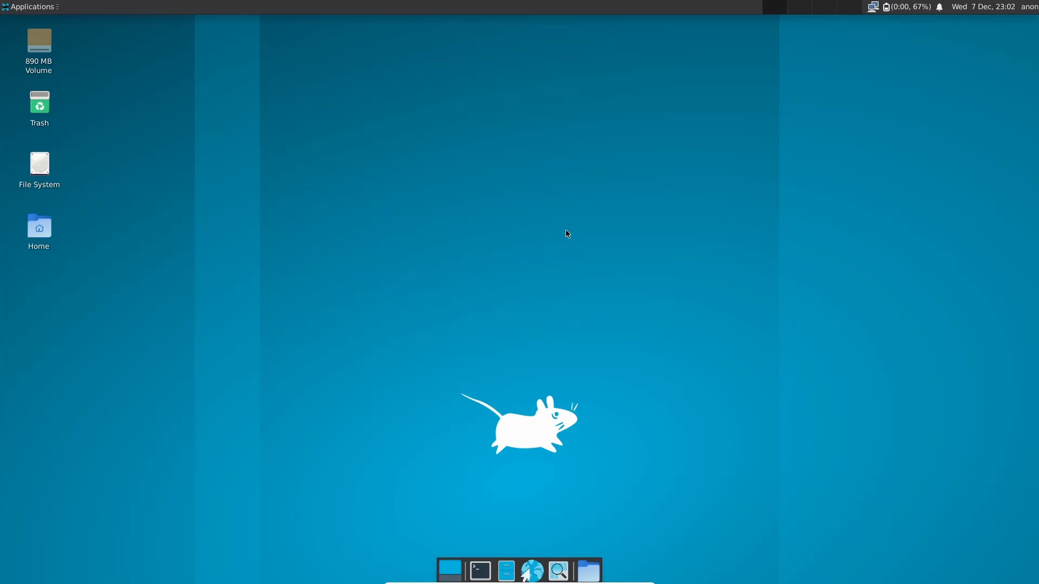
Reopen the terminal after closing the one running top, then run fetch, which is not found.
{"action": "left_click", "coordinate": [478, 571]}
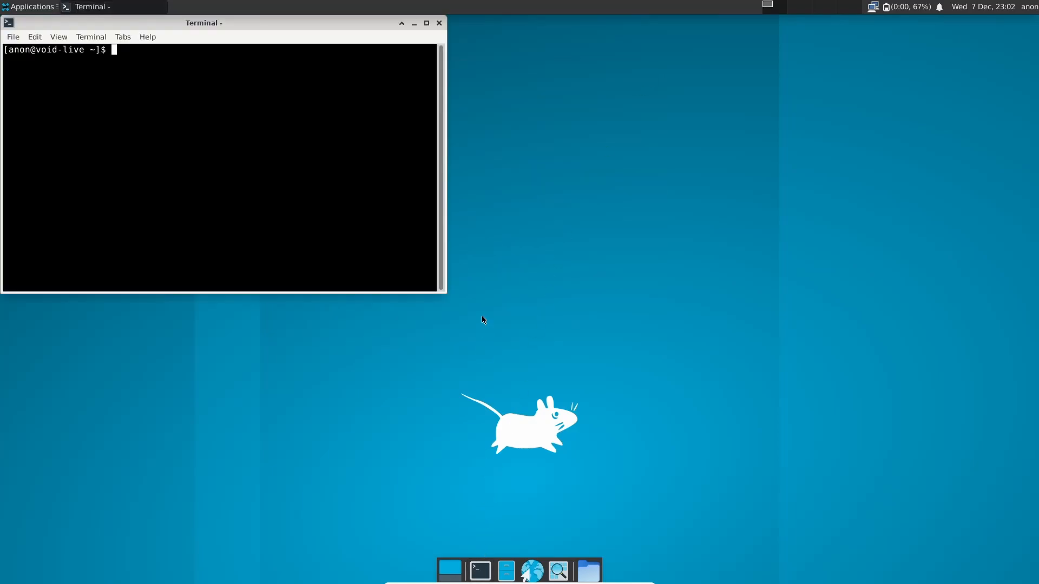
{"action": "type", "text": "htop"}
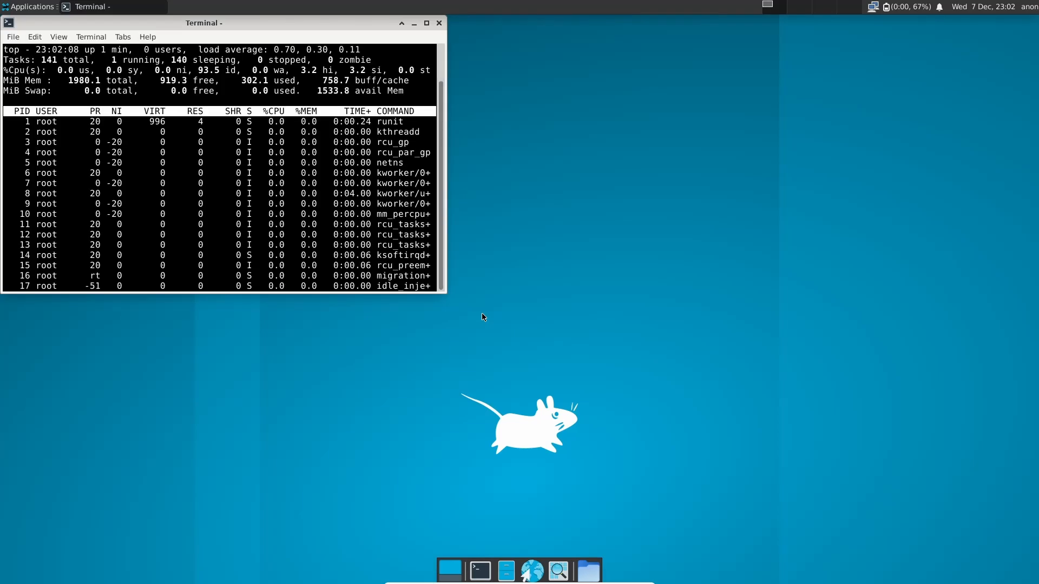
{"action": "mouse_move", "coordinate": [428, 35]}
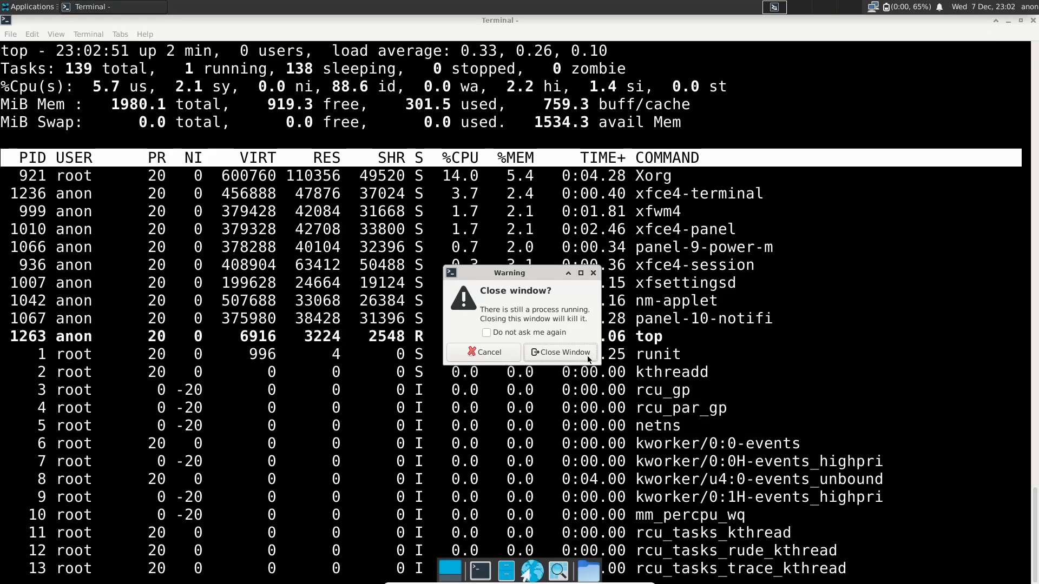
{"action": "left_click", "coordinate": [558, 351]}
{"action": "type", "text": "neofet"}
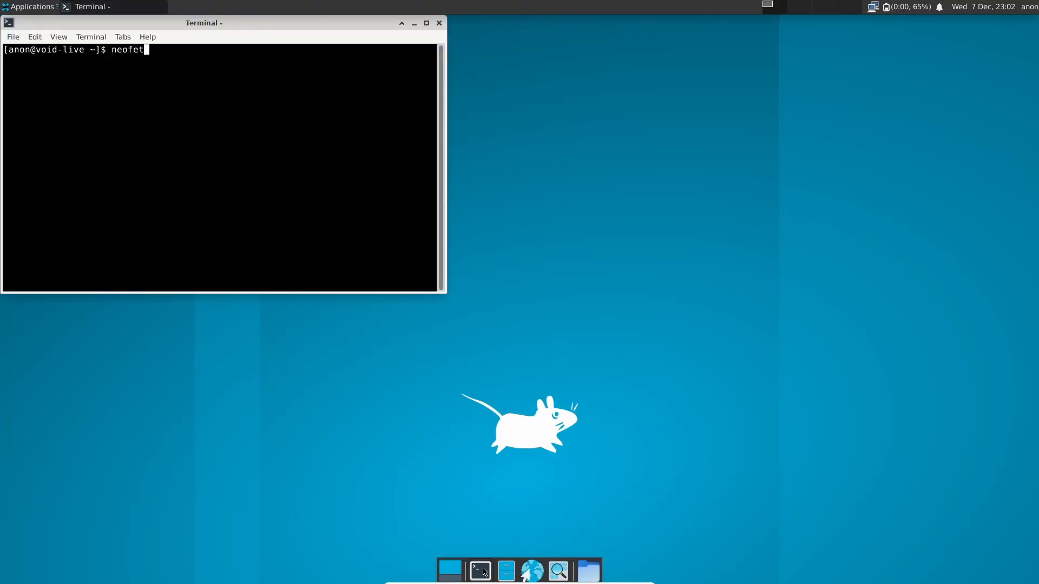
{"action": "key", "text": "Return"}
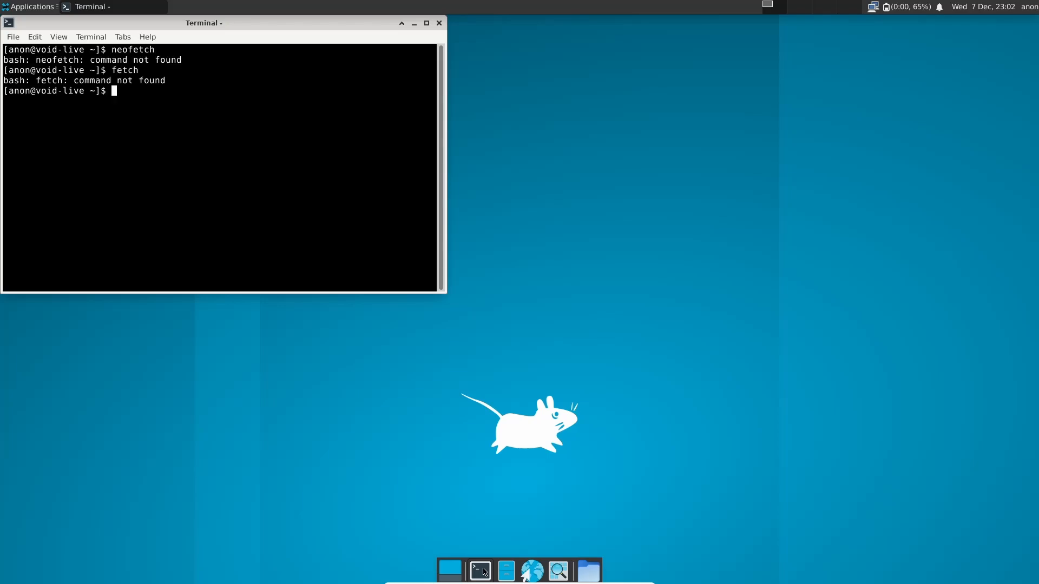
{"action": "mouse_move", "coordinate": [439, 22]}
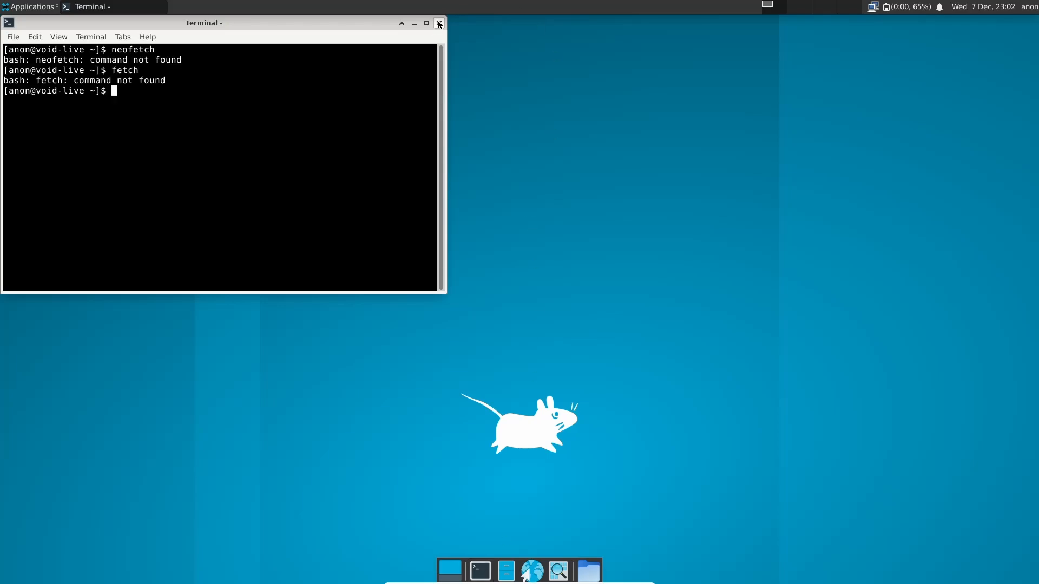
Close the terminal, launch Firefox to its welcome page, then close it back to the desktop.
{"action": "left_click", "coordinate": [438, 23]}
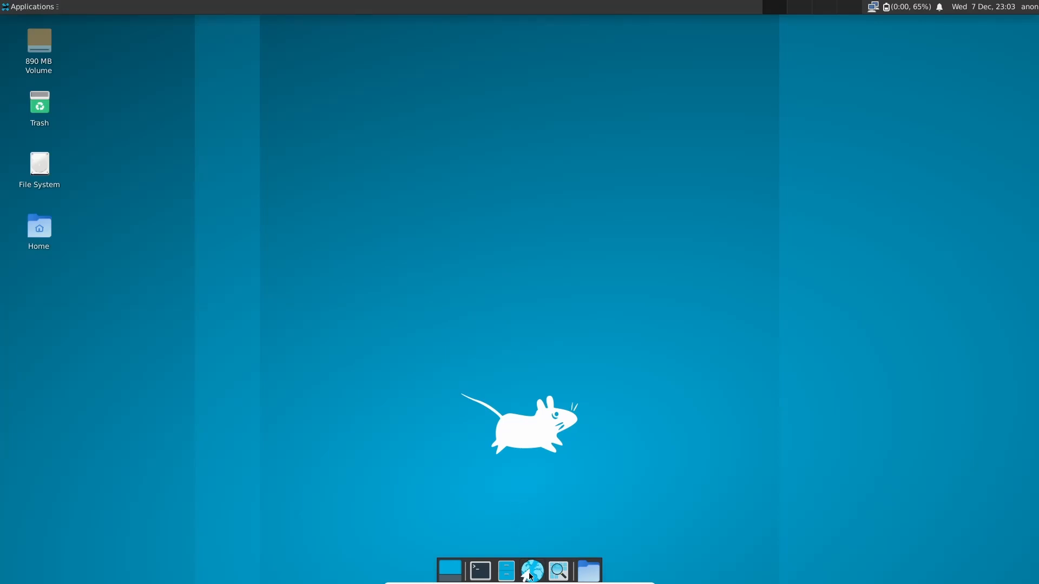
{"action": "mouse_move", "coordinate": [538, 288]}
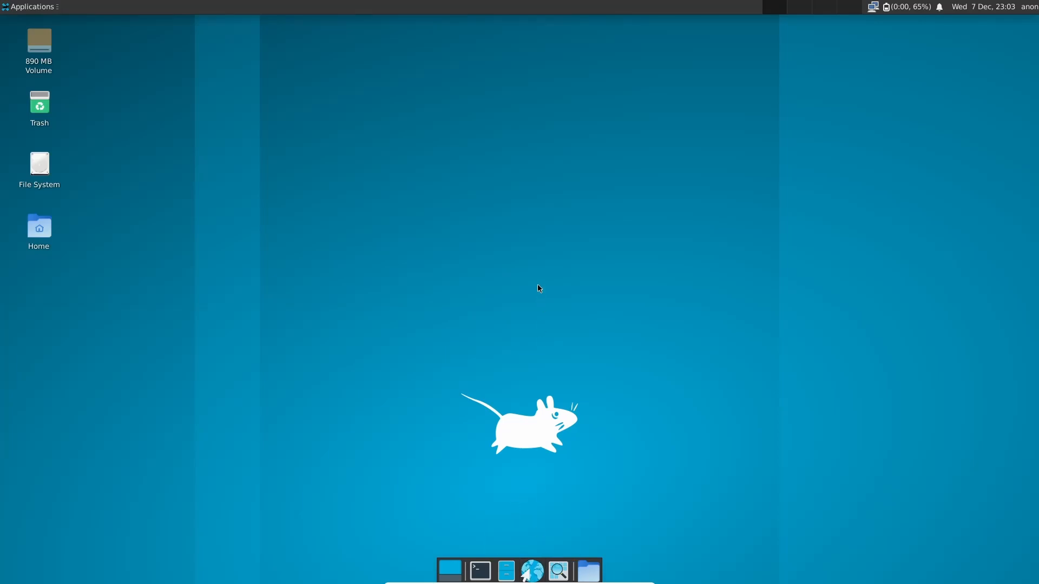
{"action": "left_click", "coordinate": [533, 571]}
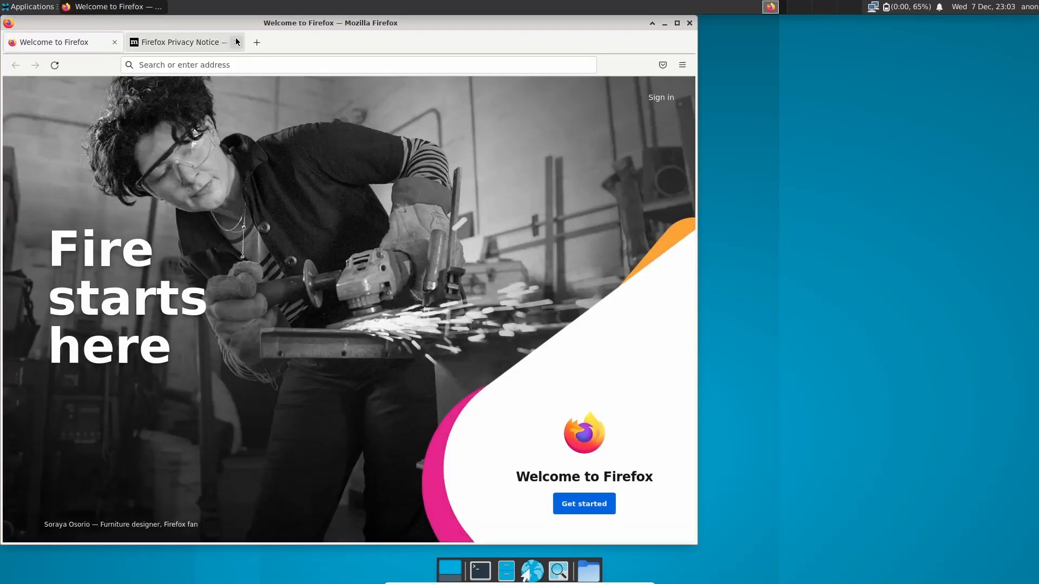
{"action": "left_click", "coordinate": [690, 23]}
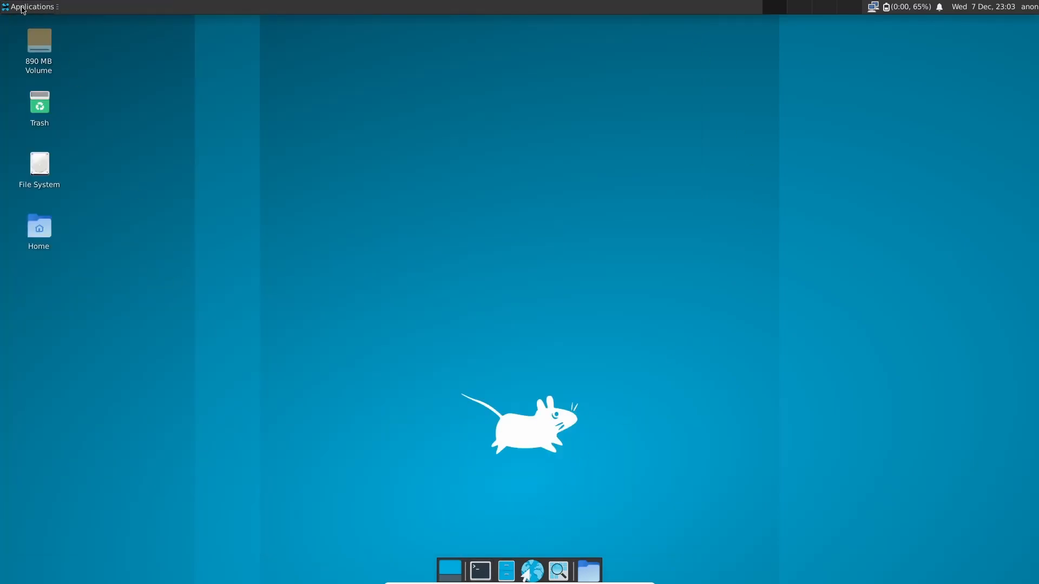
Launch Settings Manager from Applications, scroll its Personal, Hardware, System and Other categories, then close it.
{"action": "left_click", "coordinate": [31, 6]}
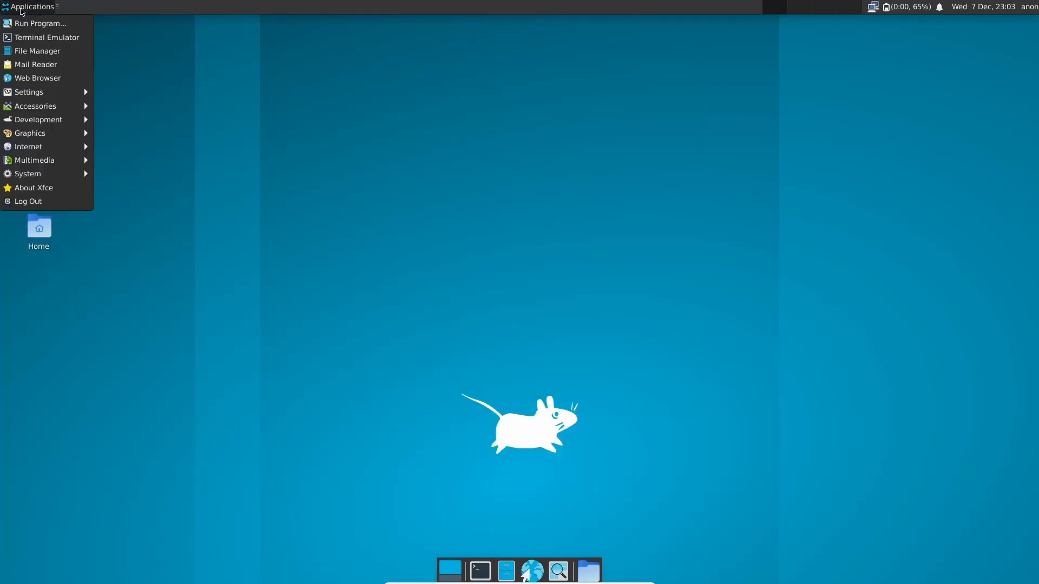
{"action": "mouse_move", "coordinate": [36, 63]}
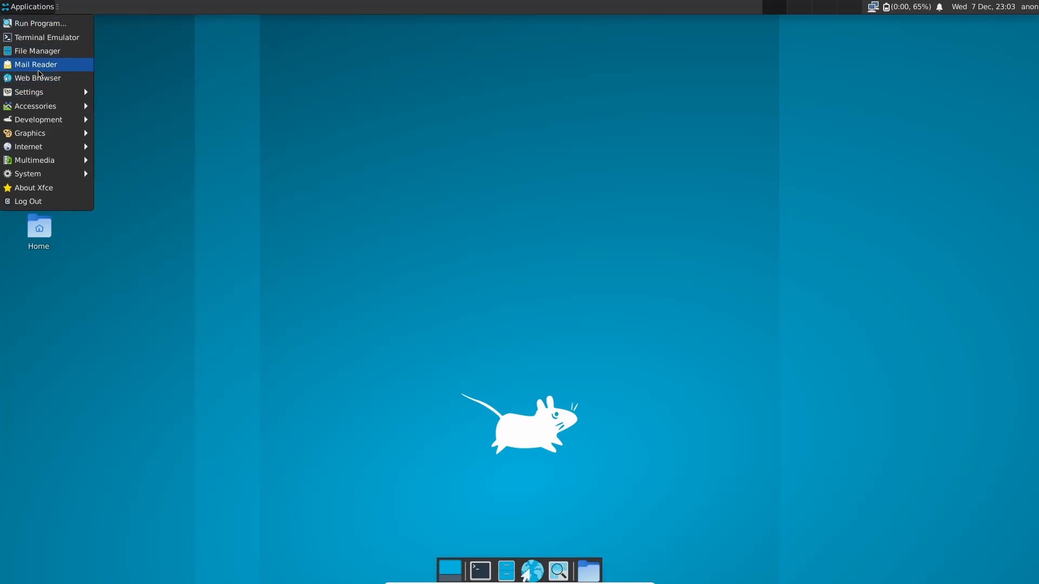
{"action": "mouse_move", "coordinate": [28, 91]}
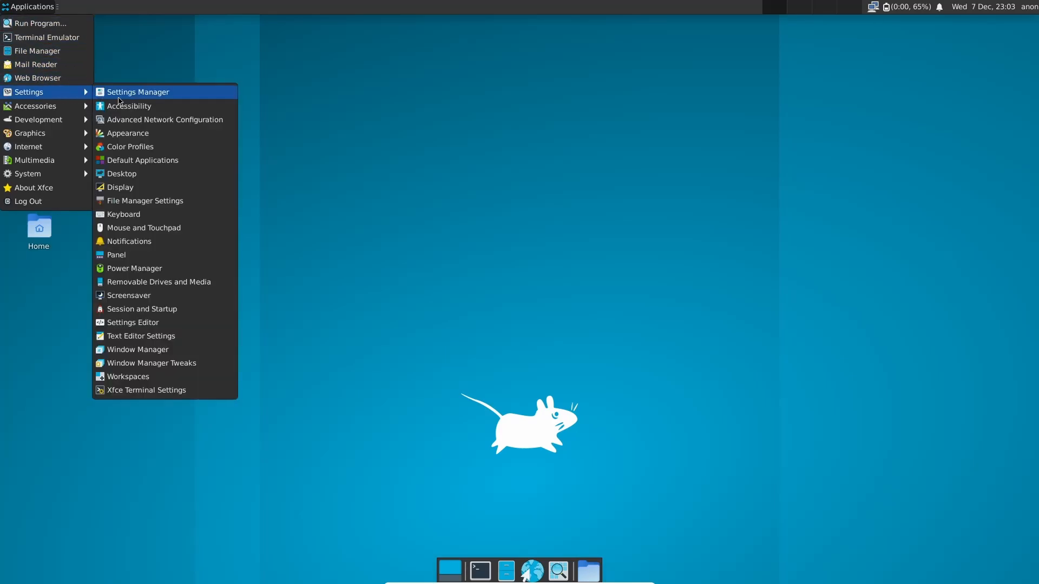
{"action": "left_click", "coordinate": [137, 92]}
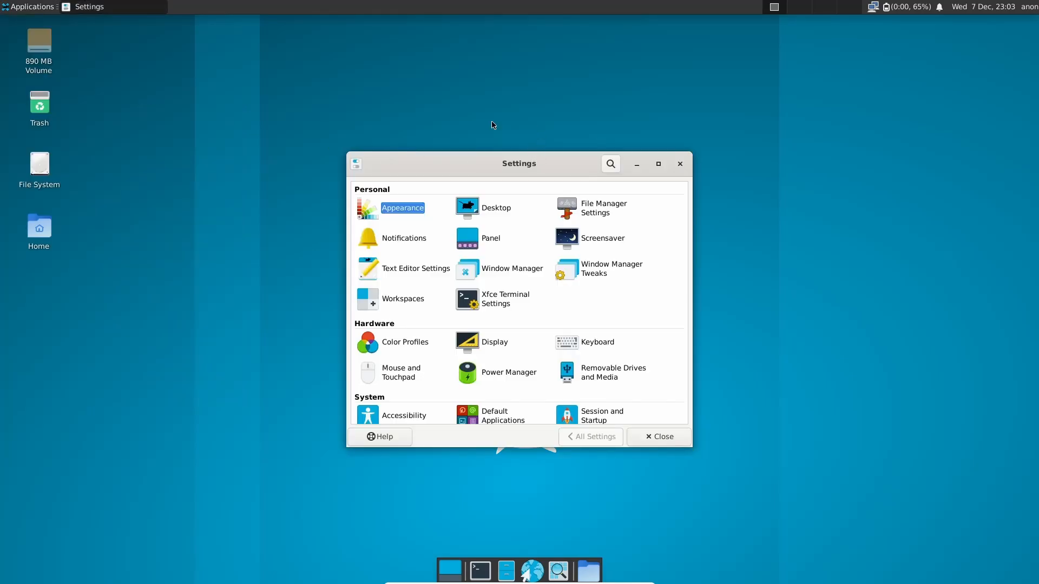
{"action": "scroll", "scroll_direction": "down", "scroll_amount": 3}
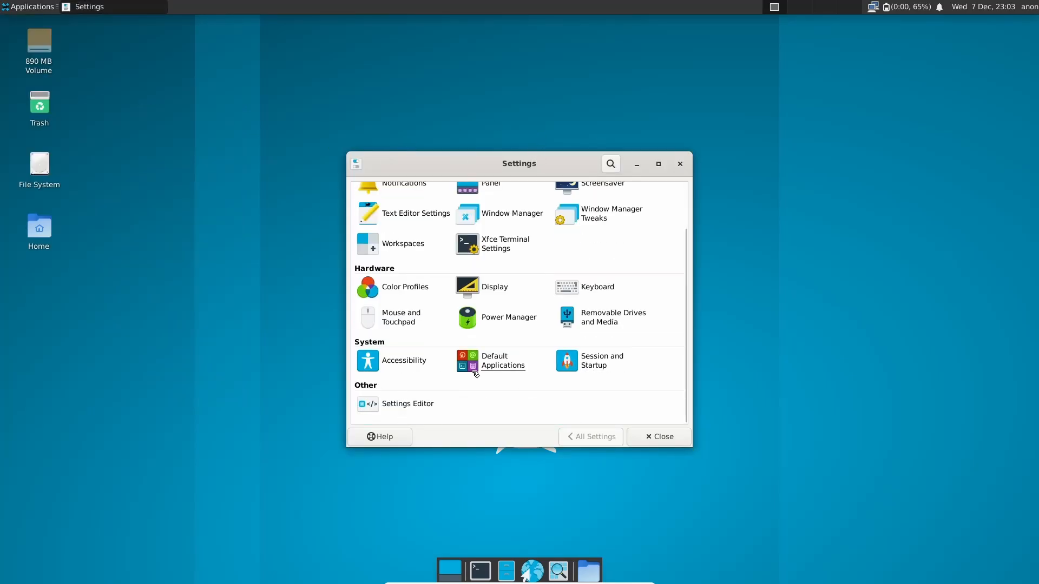
{"action": "mouse_move", "coordinate": [515, 370]}
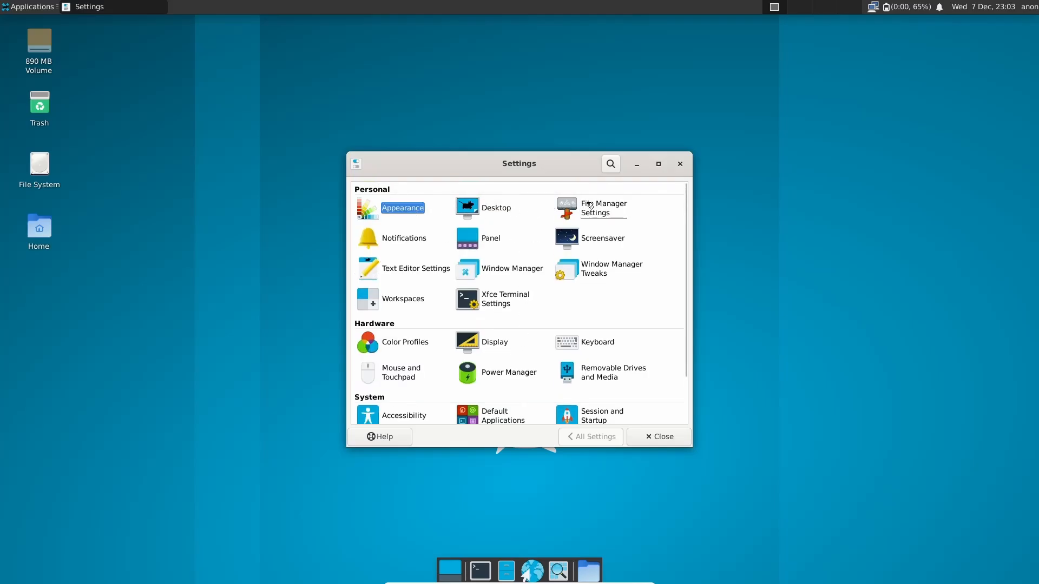
{"action": "mouse_move", "coordinate": [560, 271]}
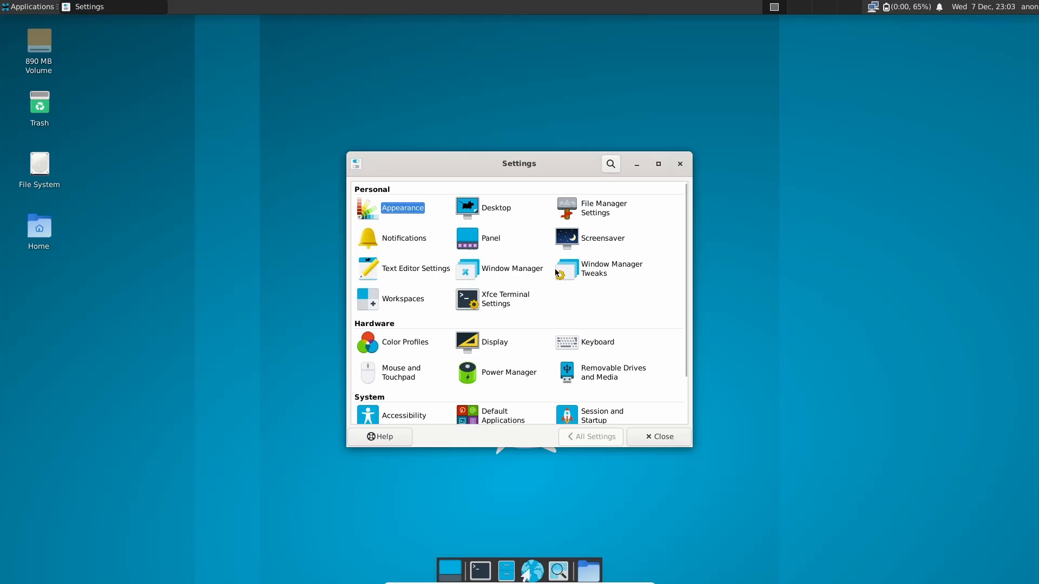
{"action": "scroll", "scroll_direction": "down", "scroll_amount": 3}
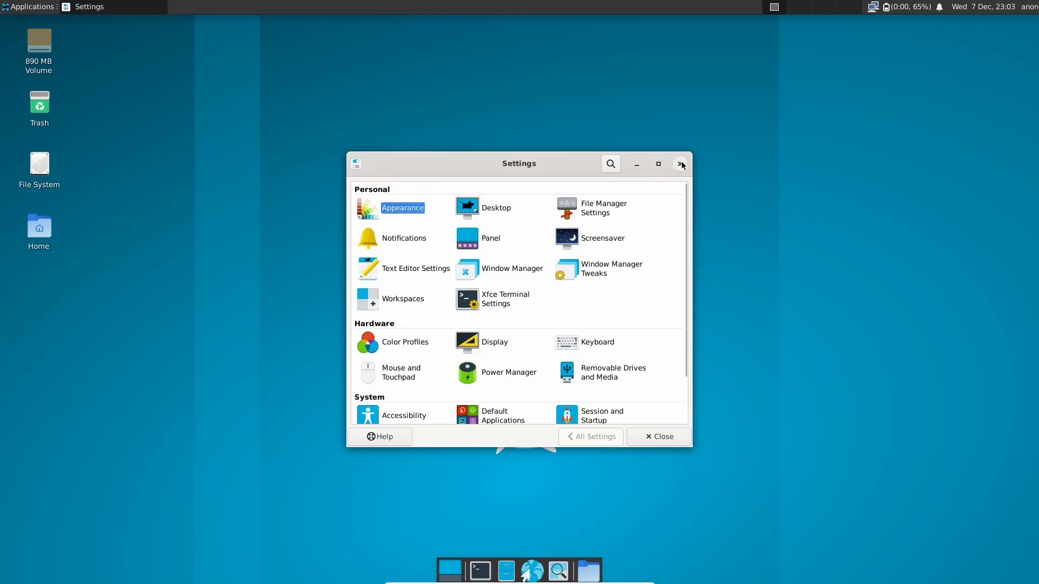
{"action": "left_click", "coordinate": [29, 6]}
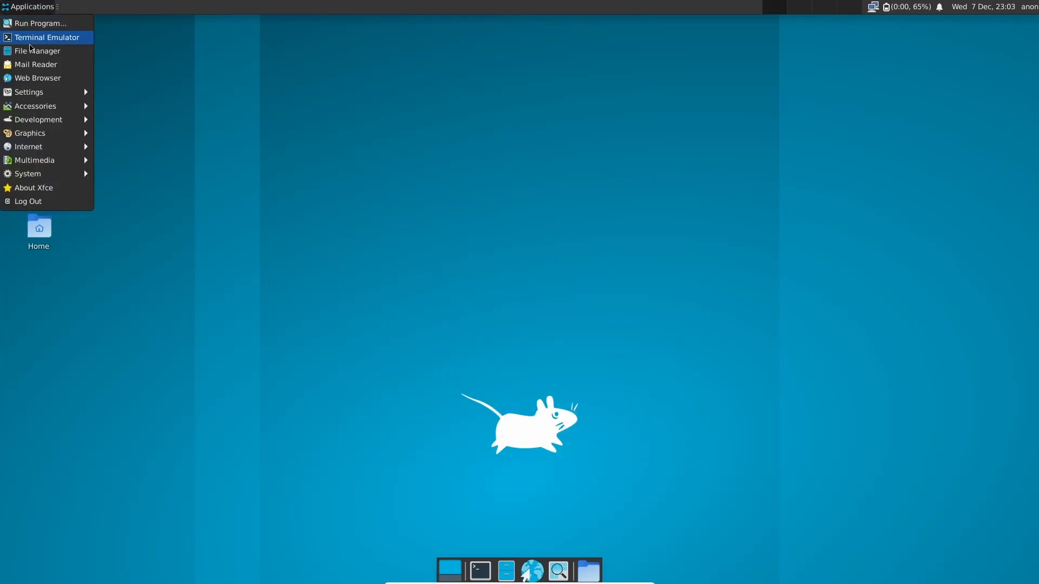
{"action": "mouse_move", "coordinate": [28, 91]}
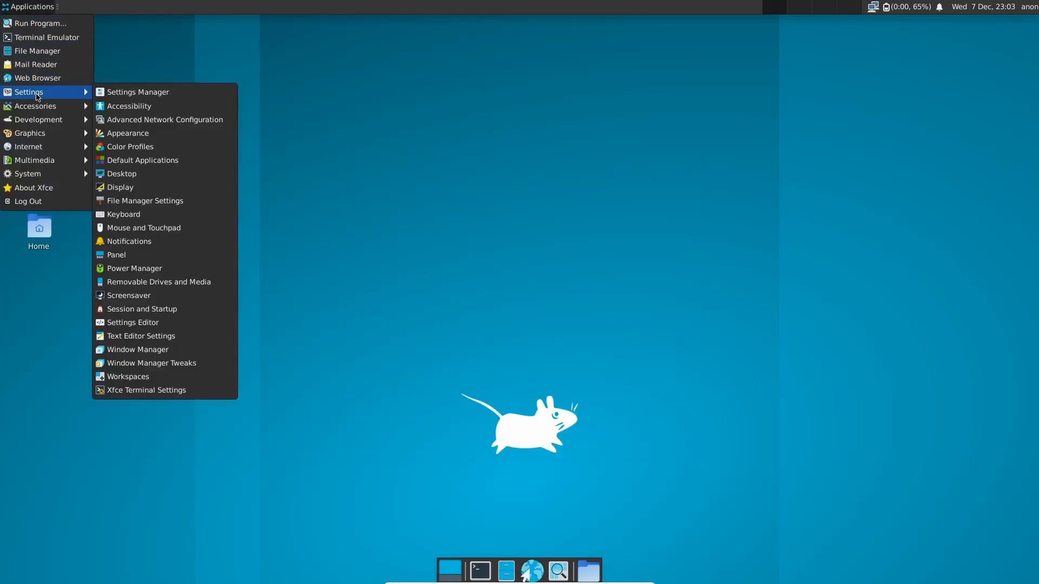
{"action": "mouse_move", "coordinate": [34, 106]}
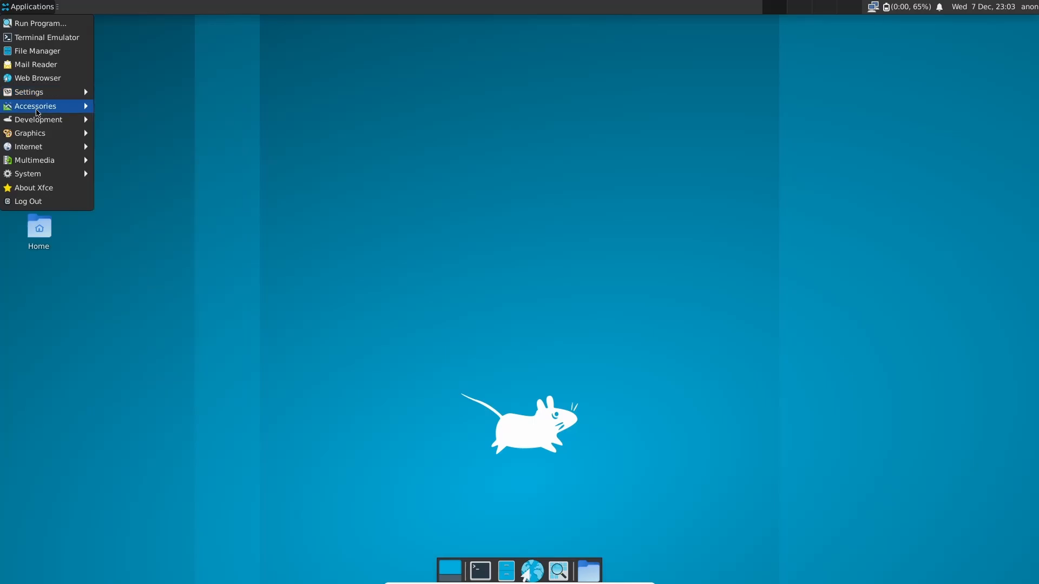
{"action": "mouse_move", "coordinate": [35, 106]}
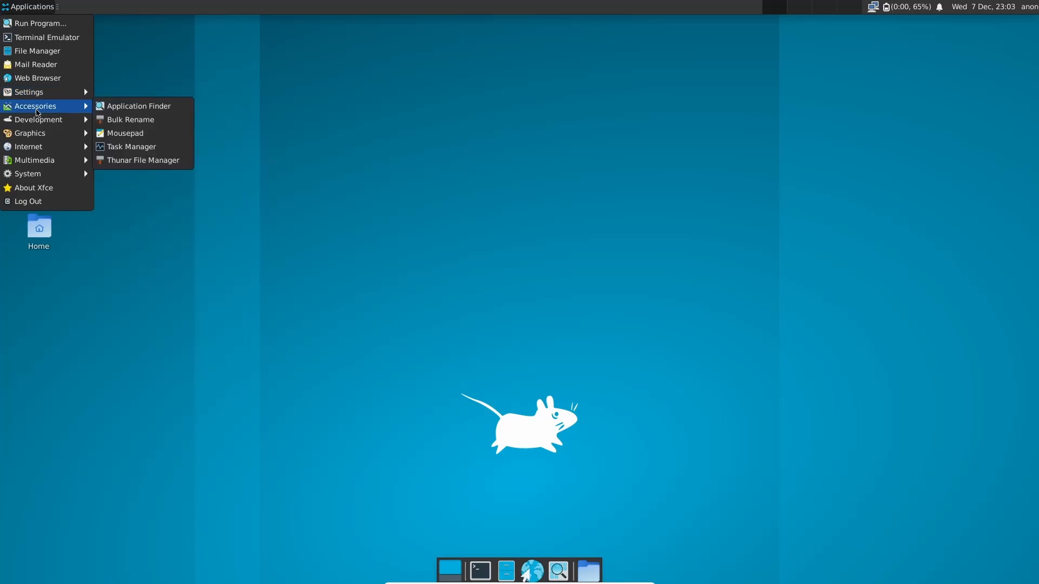
{"action": "mouse_move", "coordinate": [131, 146]}
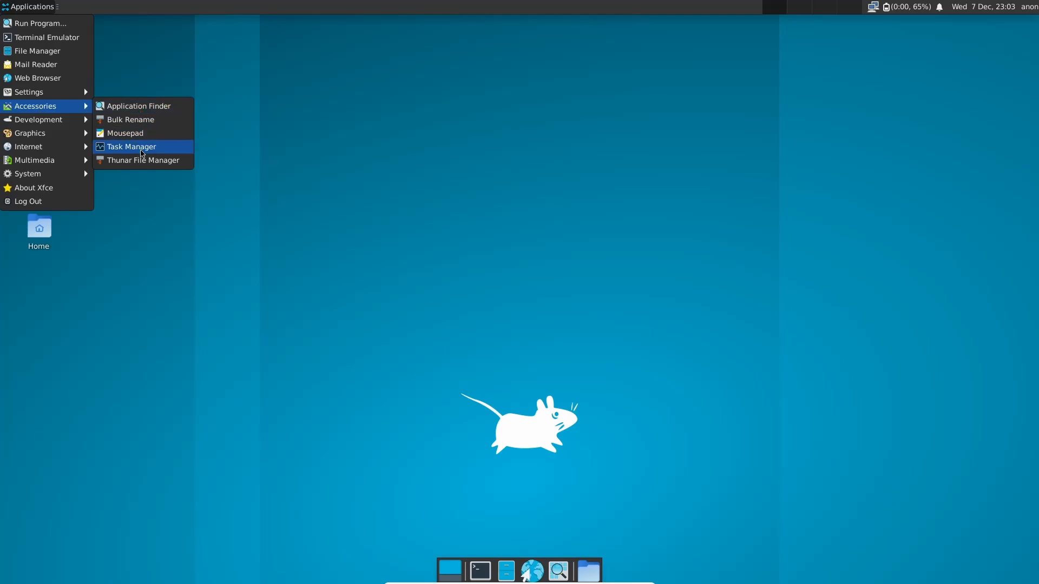
Launch Task Manager to view about 137 processes with CPU and memory use, then close it.
{"action": "left_click", "coordinate": [131, 146]}
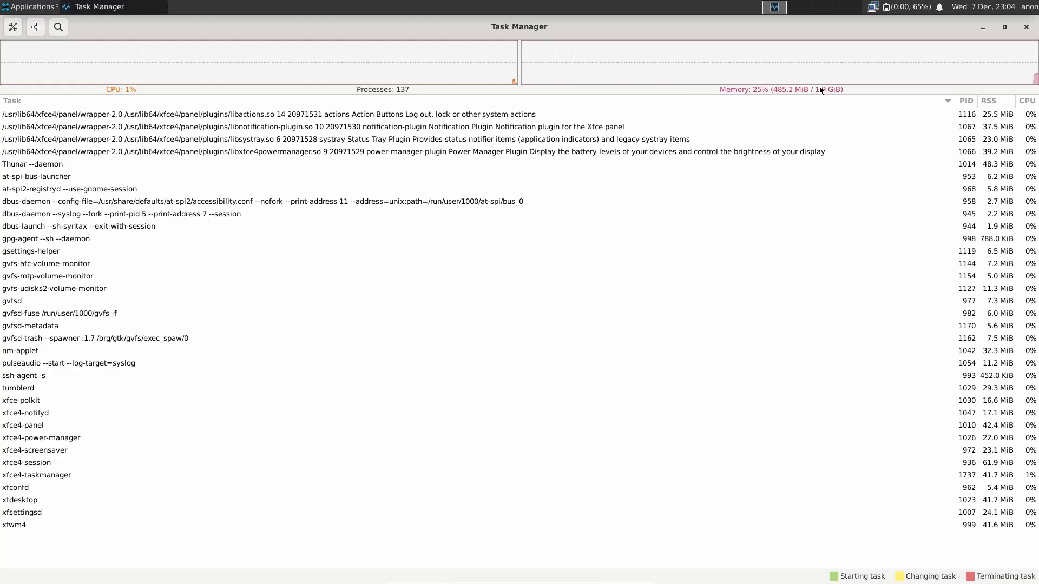
{"action": "mouse_move", "coordinate": [776, 117]}
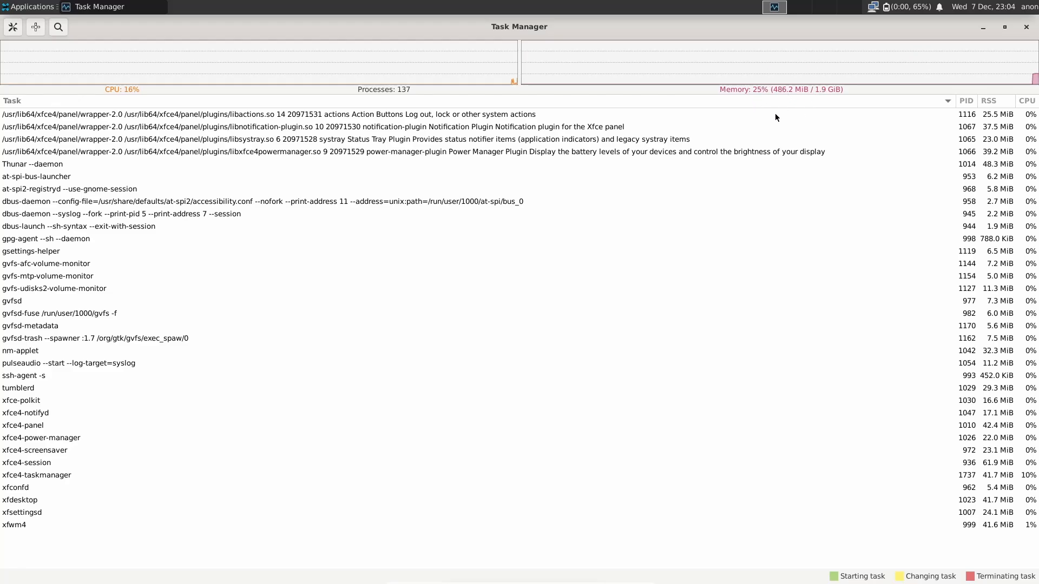
{"action": "mouse_move", "coordinate": [772, 72]}
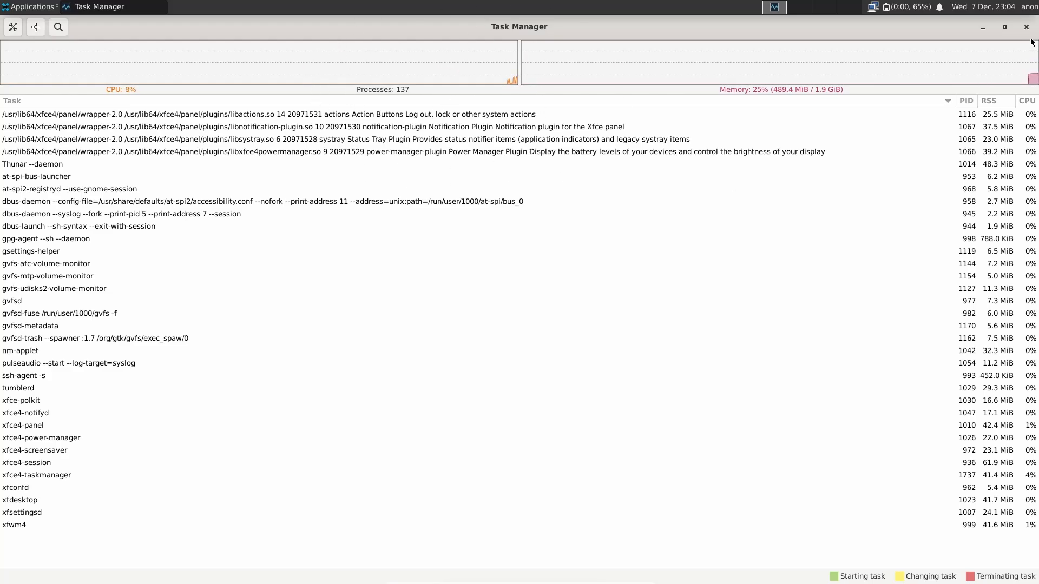
{"action": "left_click", "coordinate": [1026, 27]}
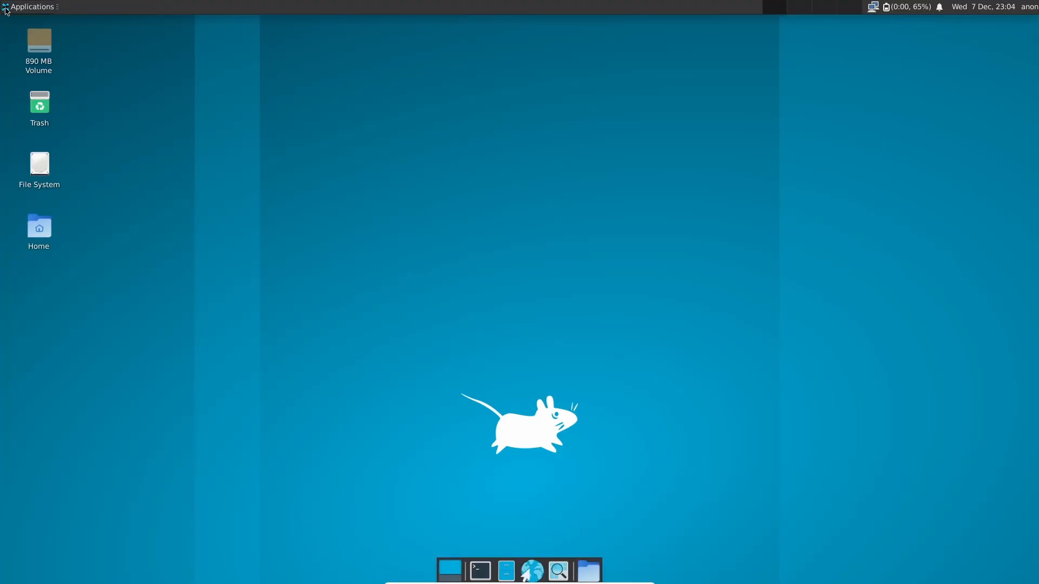
{"action": "left_click", "coordinate": [30, 6]}
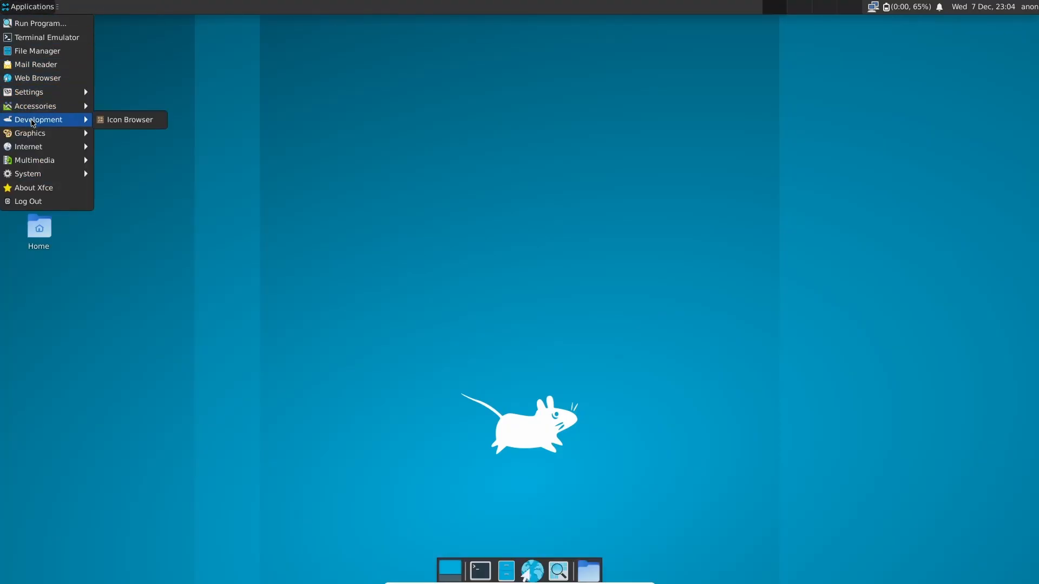
{"action": "mouse_move", "coordinate": [28, 146]}
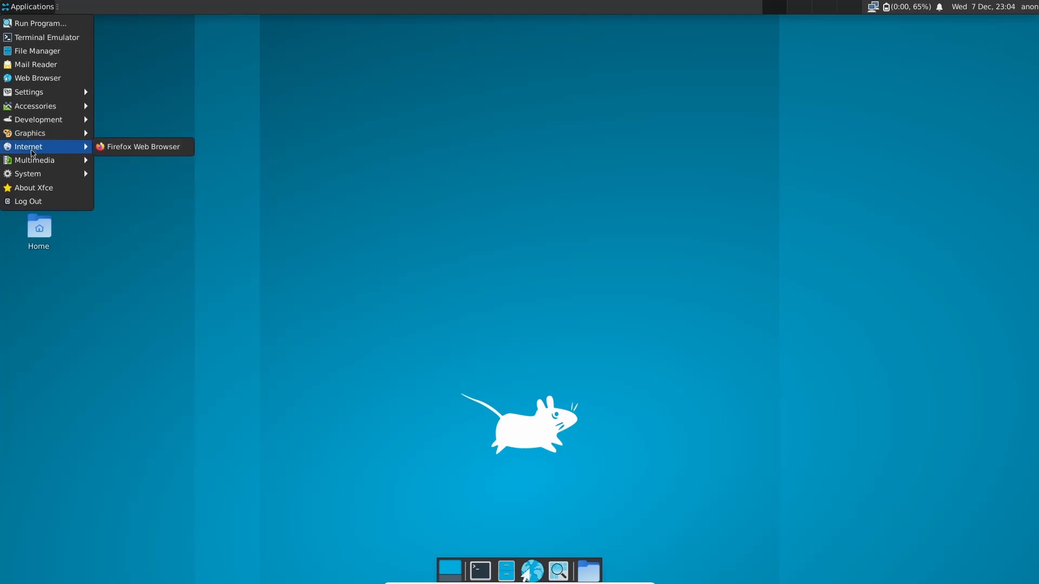
{"action": "mouse_move", "coordinate": [39, 120]}
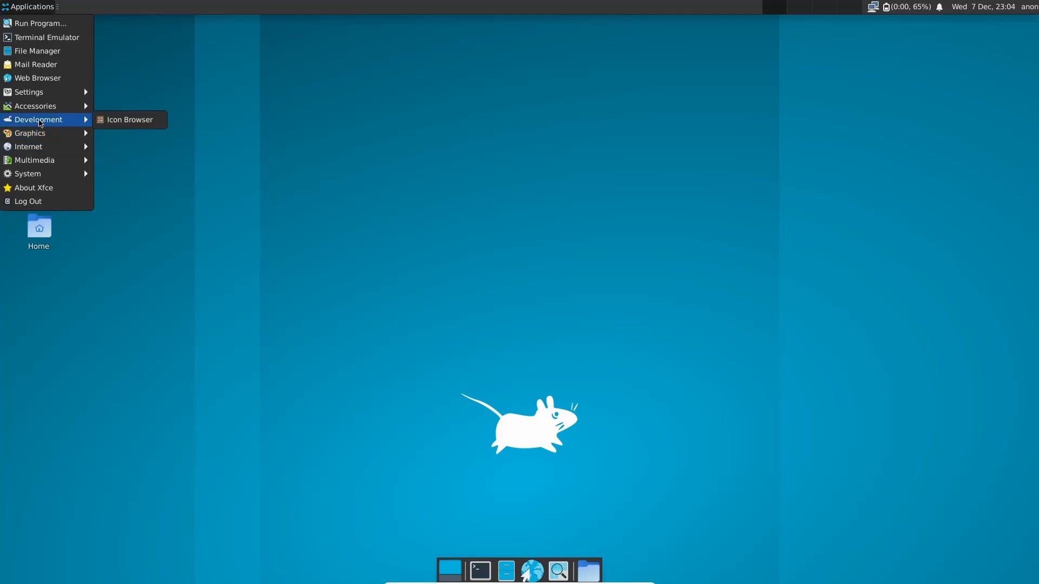
{"action": "mouse_move", "coordinate": [28, 146]}
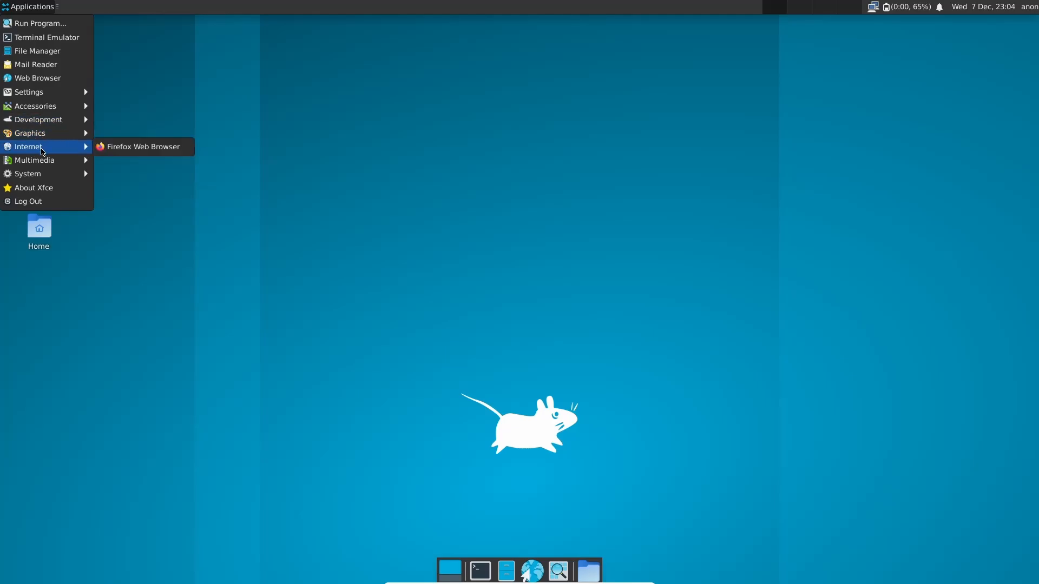
{"action": "mouse_move", "coordinate": [33, 160]}
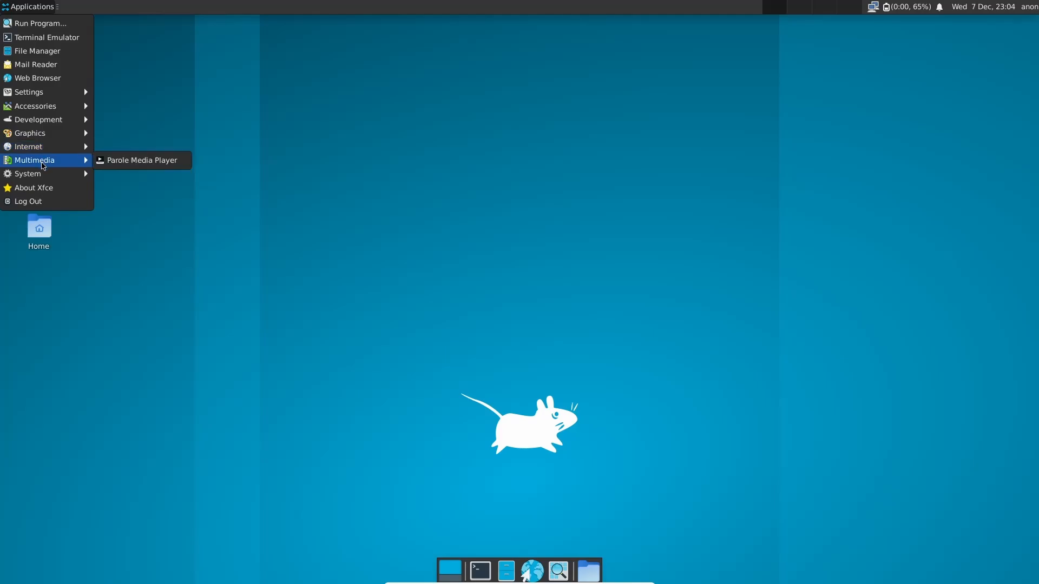
{"action": "mouse_move", "coordinate": [34, 173]}
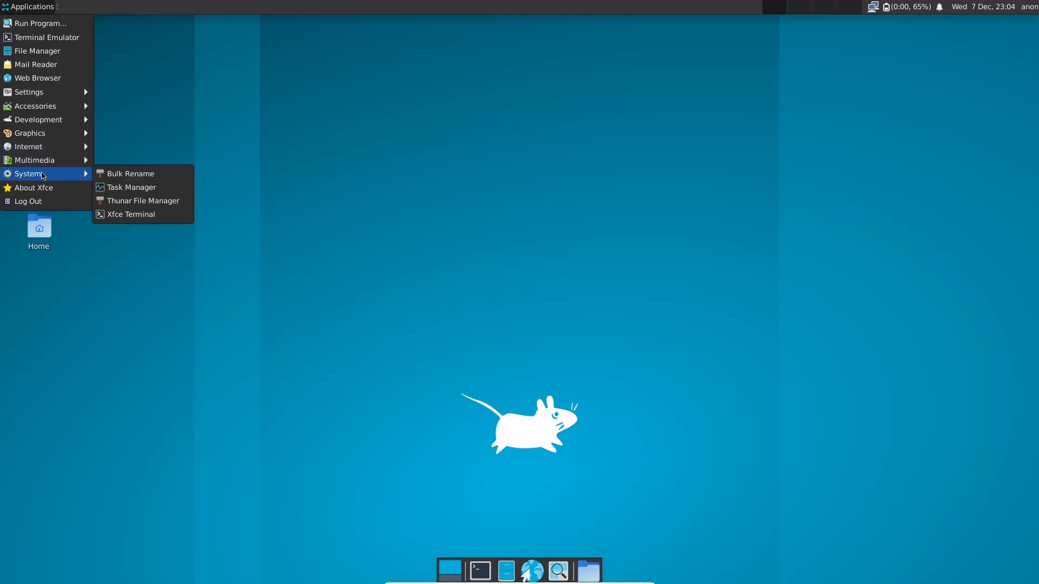
{"action": "mouse_move", "coordinate": [33, 188]}
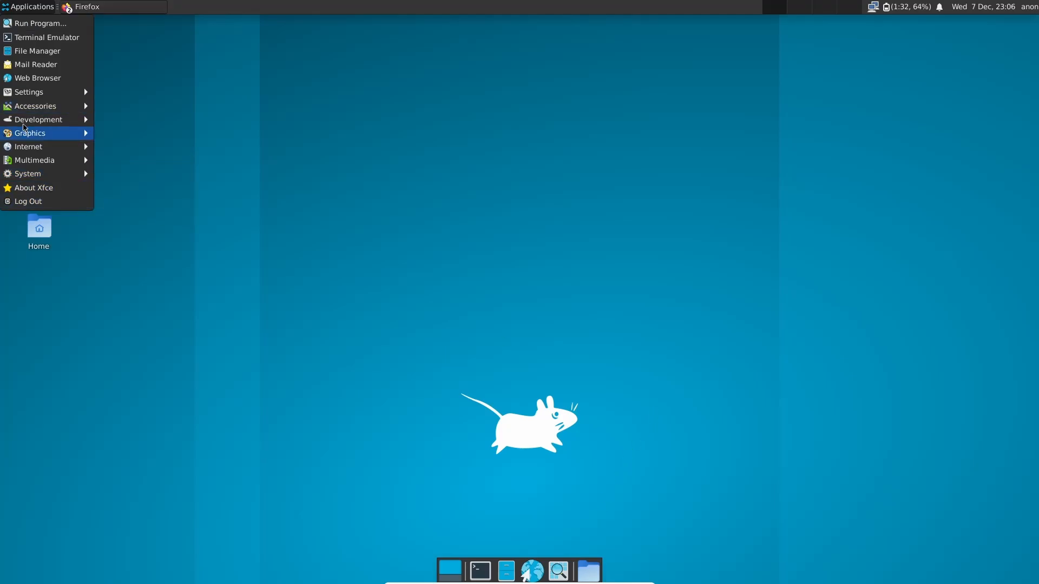
{"action": "left_click", "coordinate": [459, 128]}
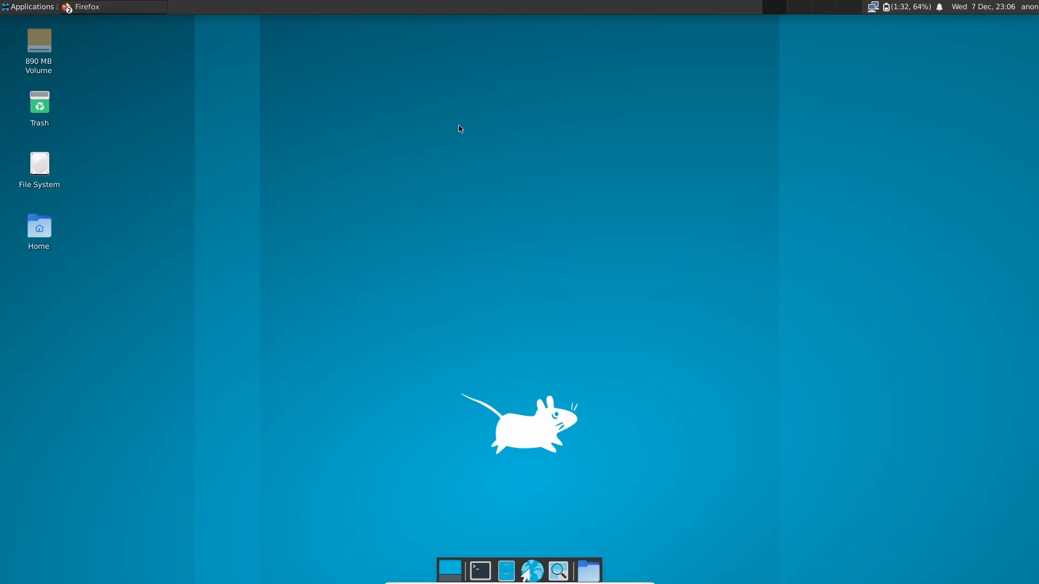